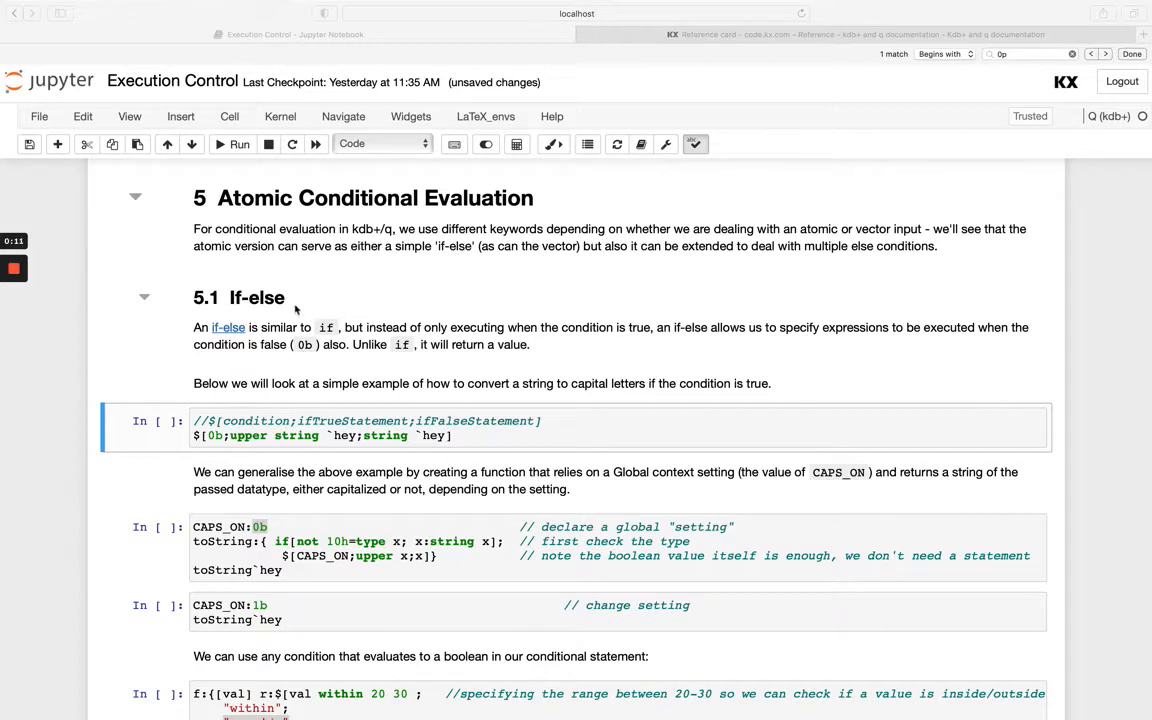
pyautogui.moveTo(204, 440)
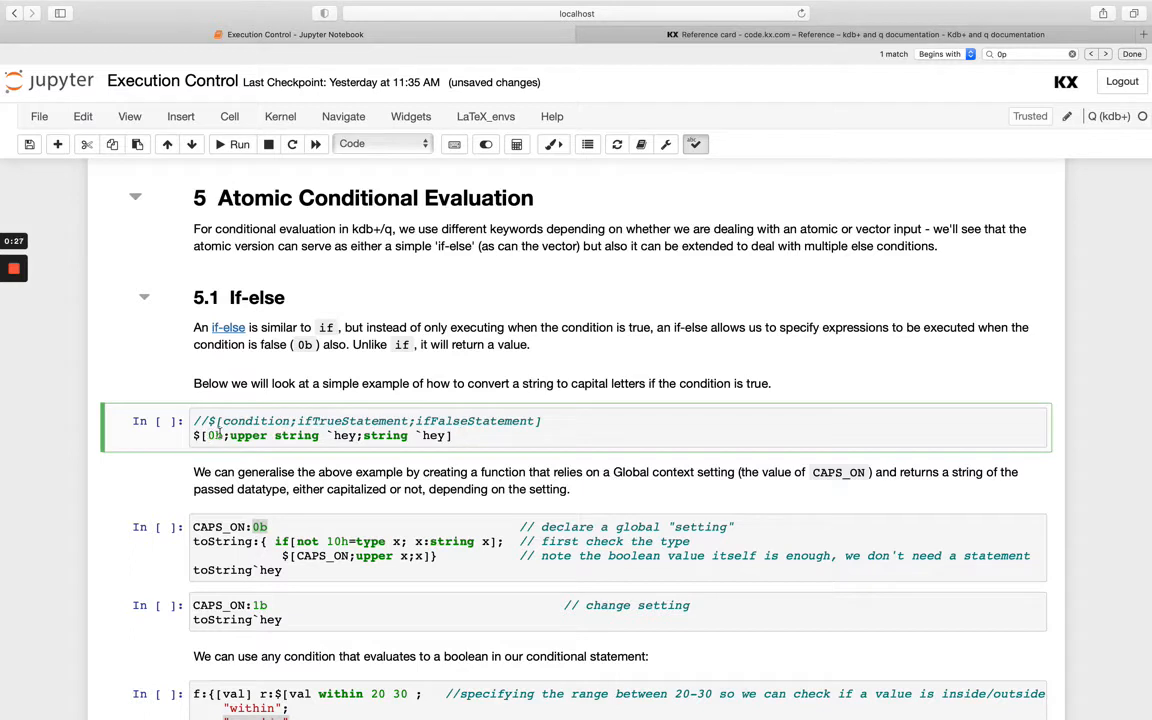
# Run $[0b;...] returning "hey", then change the condition to 1b and rerun returning "HEY"
pyautogui.doubleClick(256, 420)
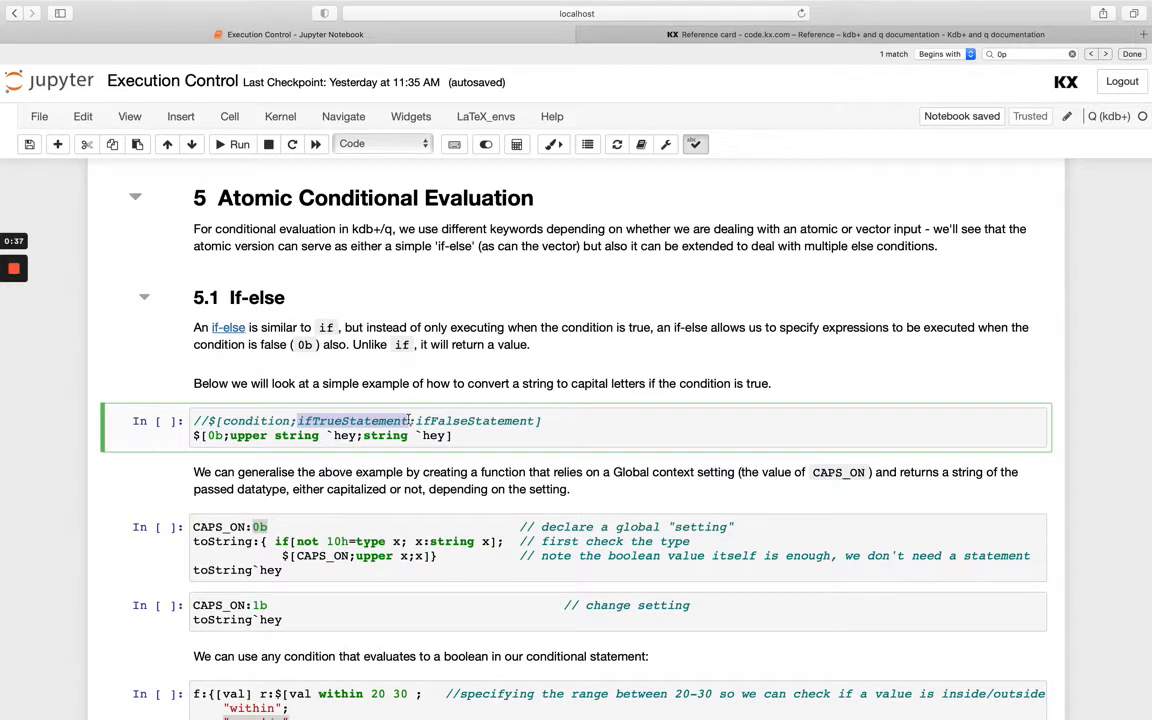
pyautogui.doubleClick(476, 420)
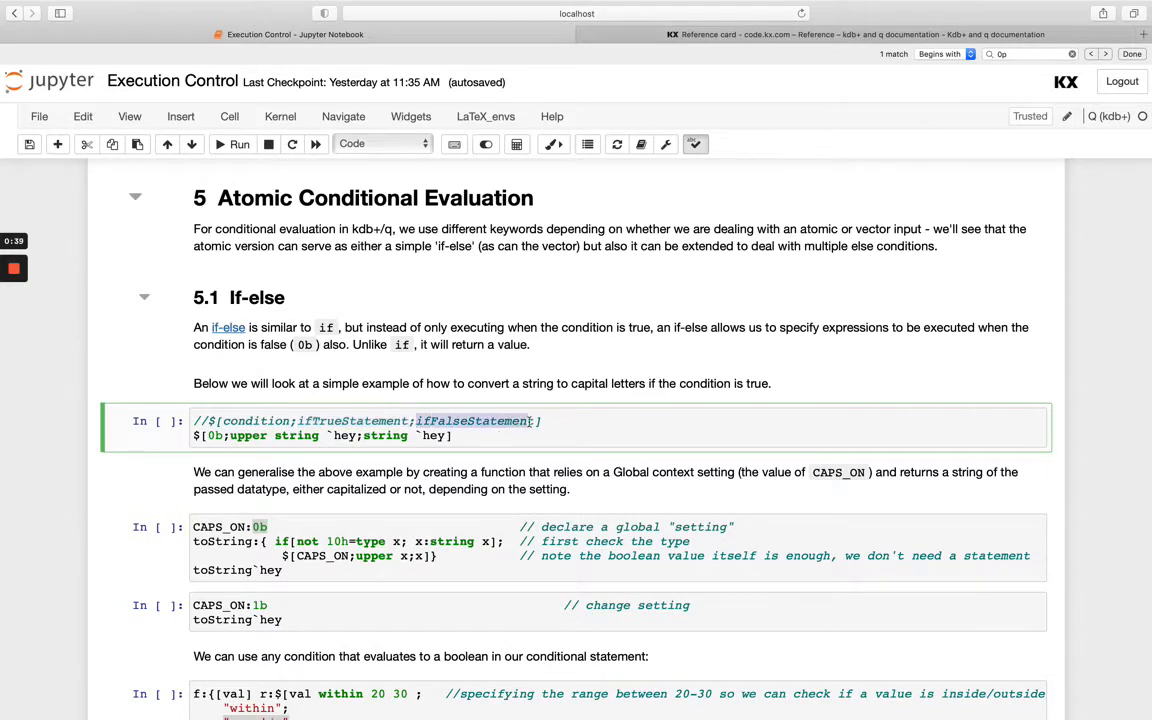
pyautogui.click(240, 144)
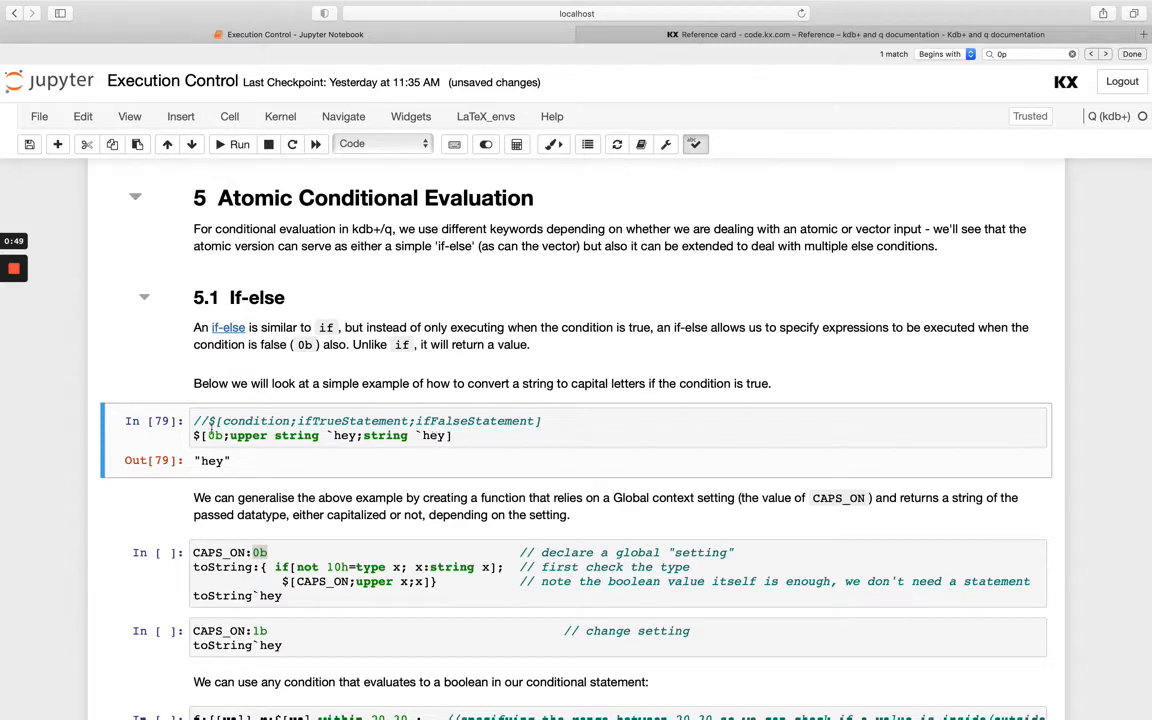
pyautogui.click(240, 144)
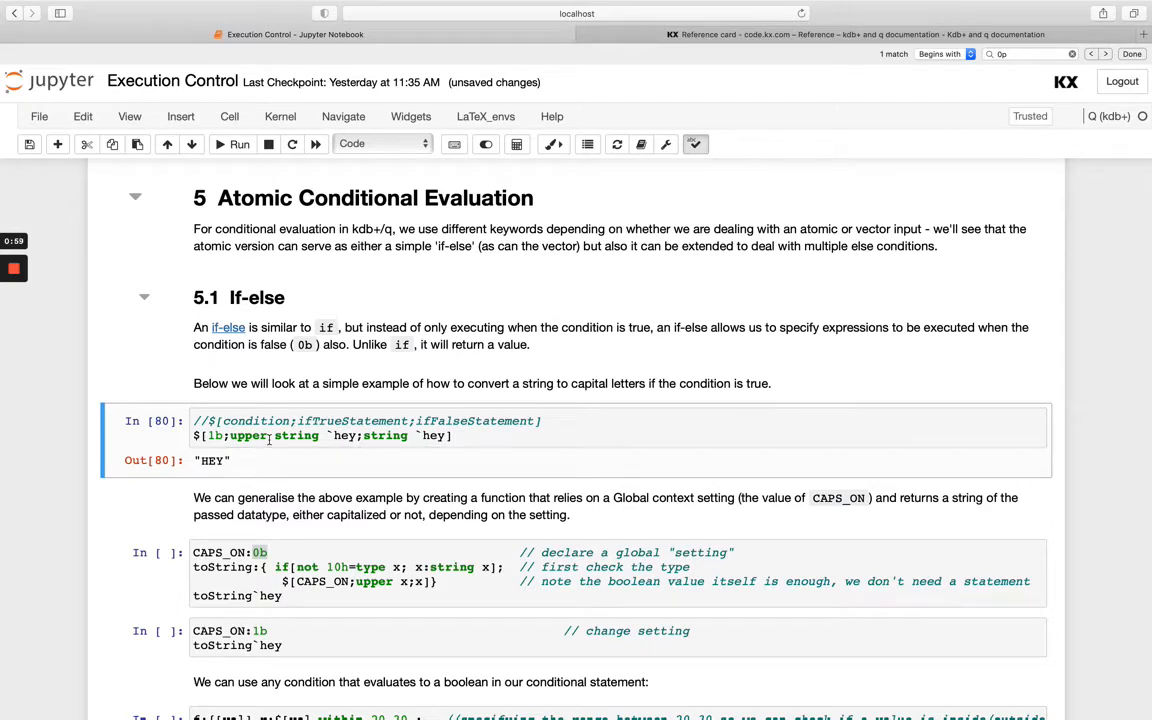
pyautogui.scroll(-3)
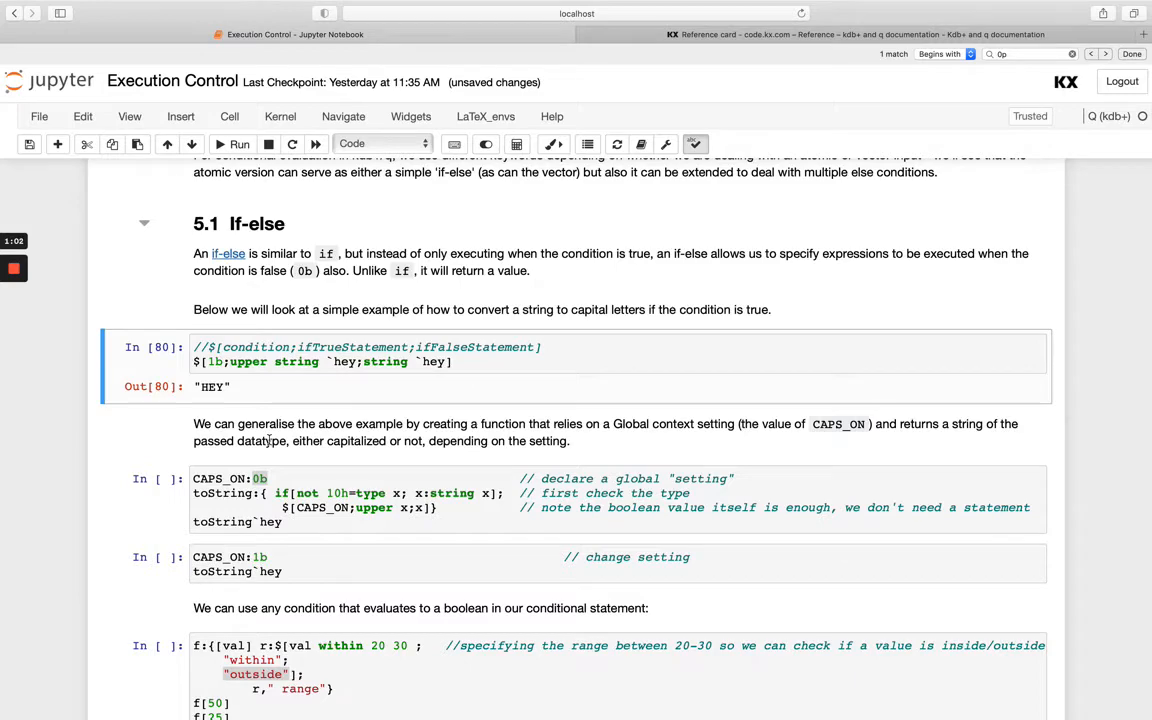
pyautogui.scroll(-3)
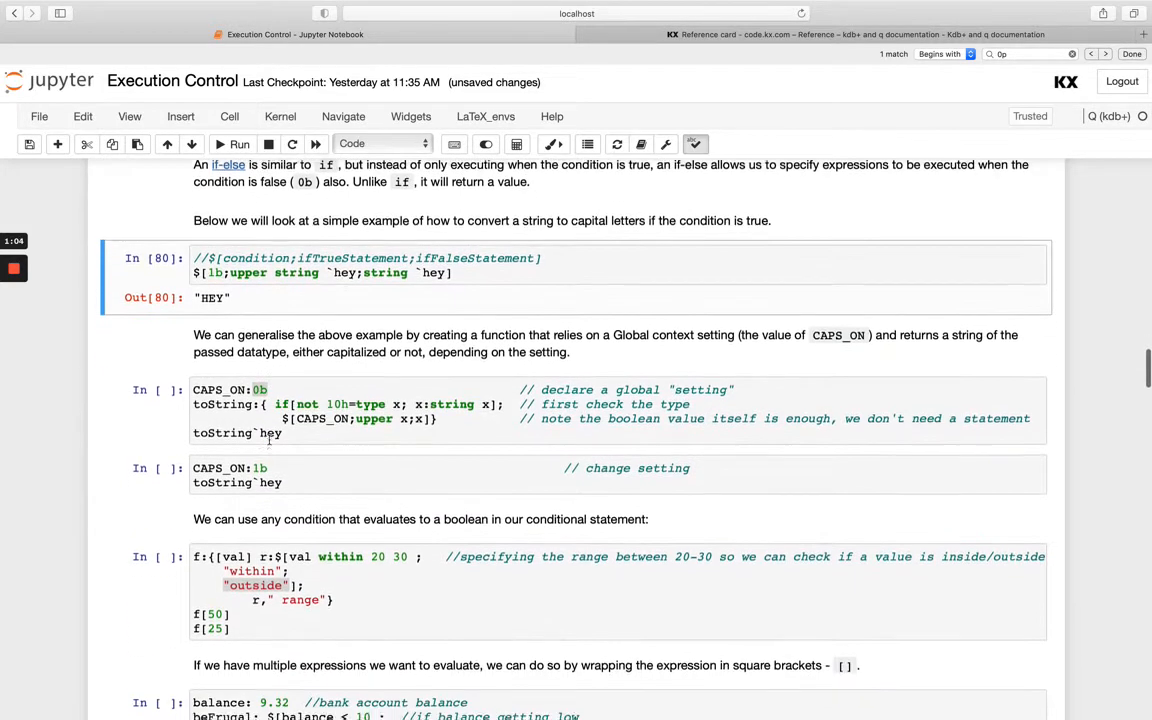
pyautogui.scroll(-3)
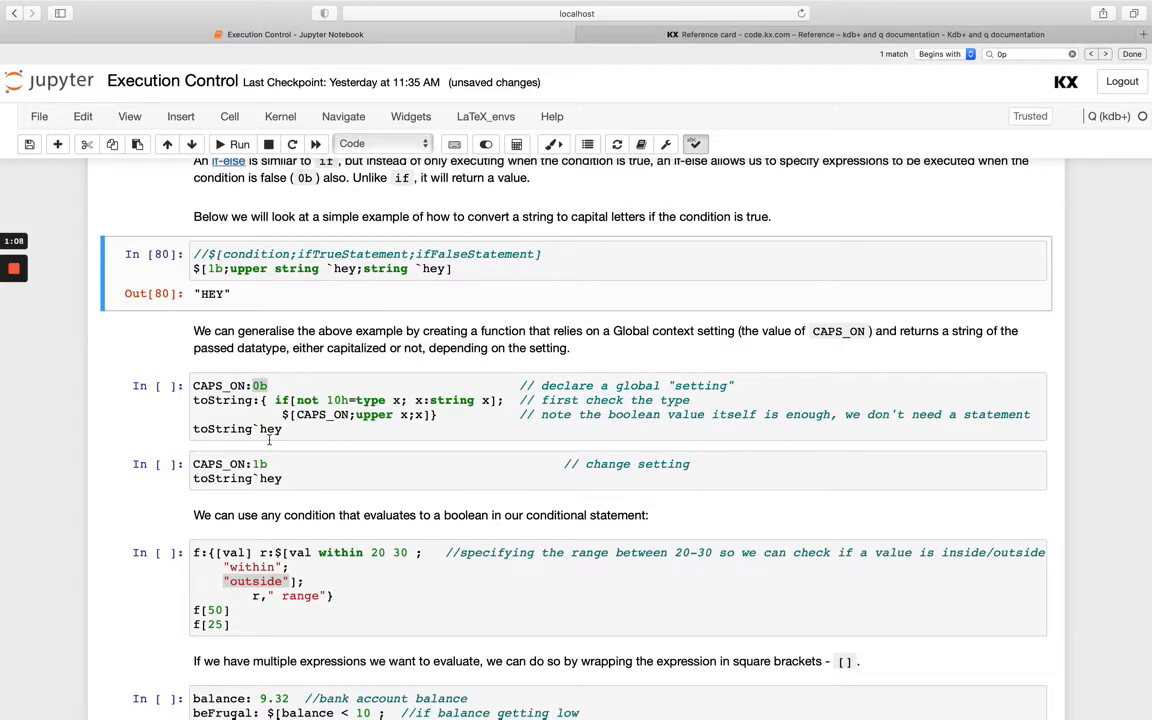
pyautogui.moveTo(612, 320)
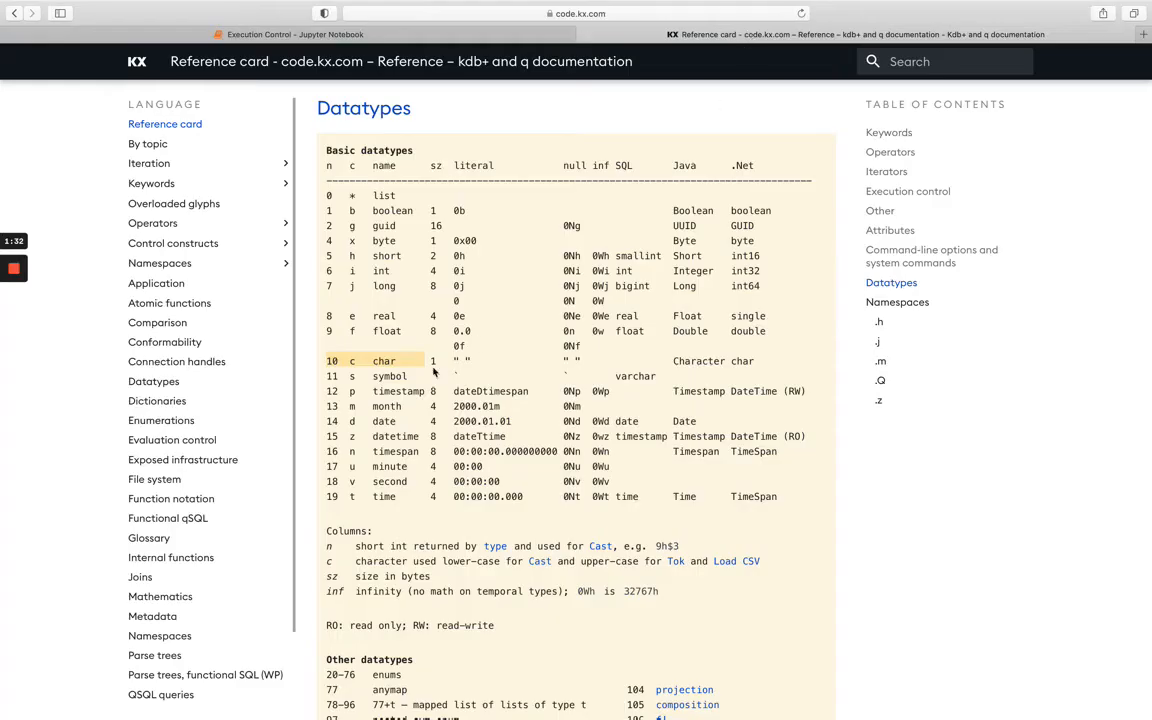
# View the code.kx.com Datatypes table, pointing out char as type 10
pyautogui.click(294, 34)
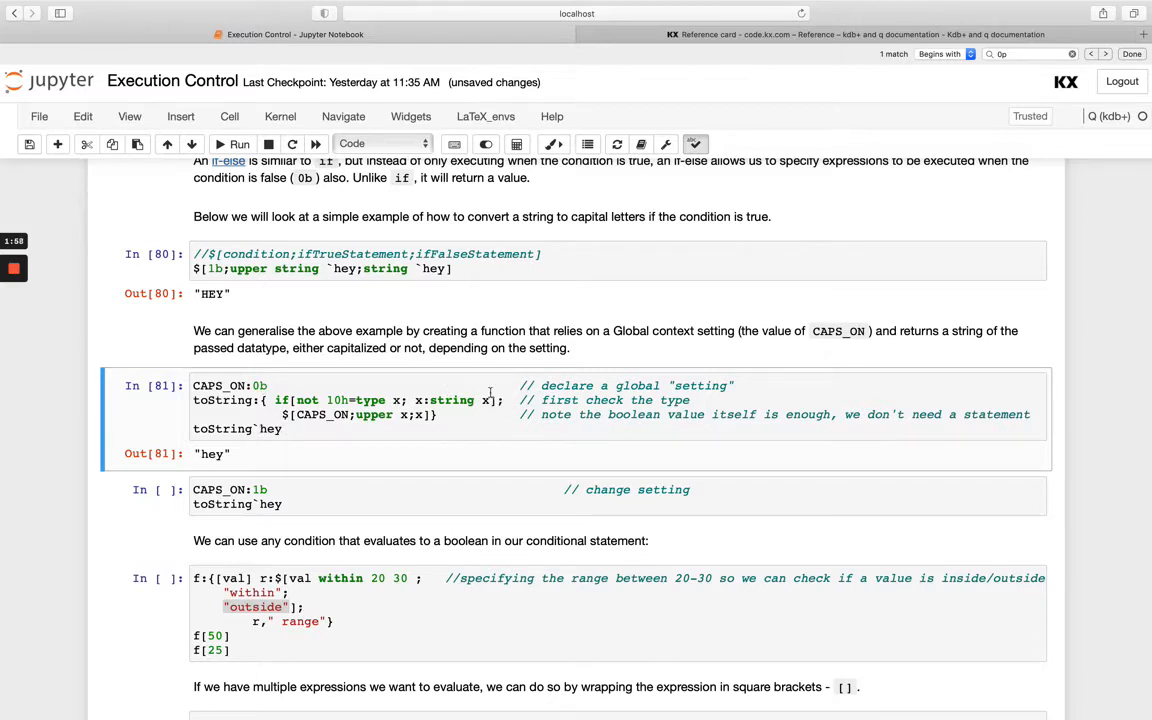
pyautogui.moveTo(276, 540)
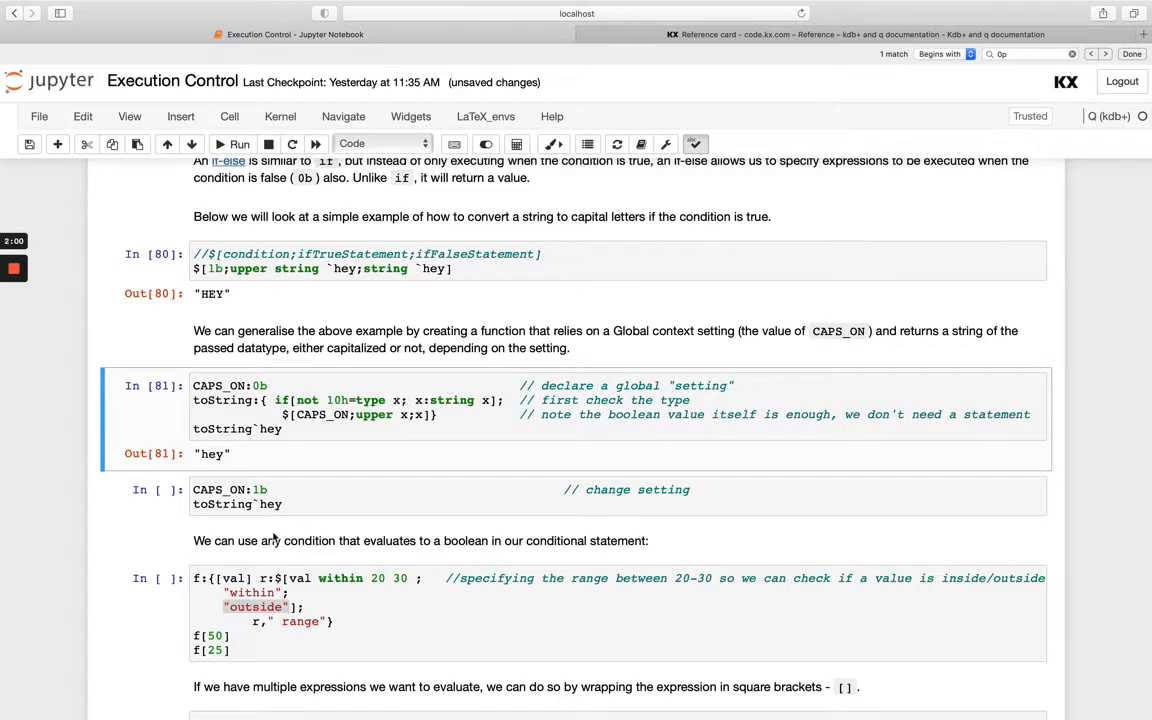
# Run toString with CAPS_ON:0b giving "hey", then with CAPS_ON:1b giving "HEY"
pyautogui.click(296, 488)
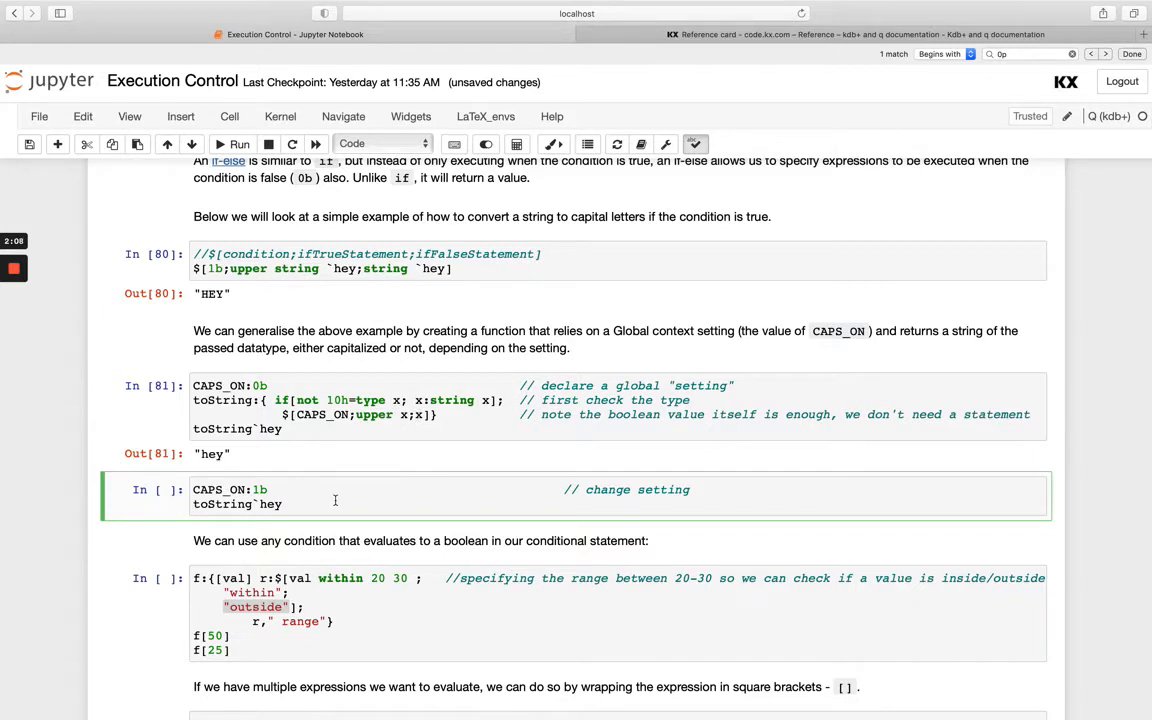
pyautogui.click(240, 144)
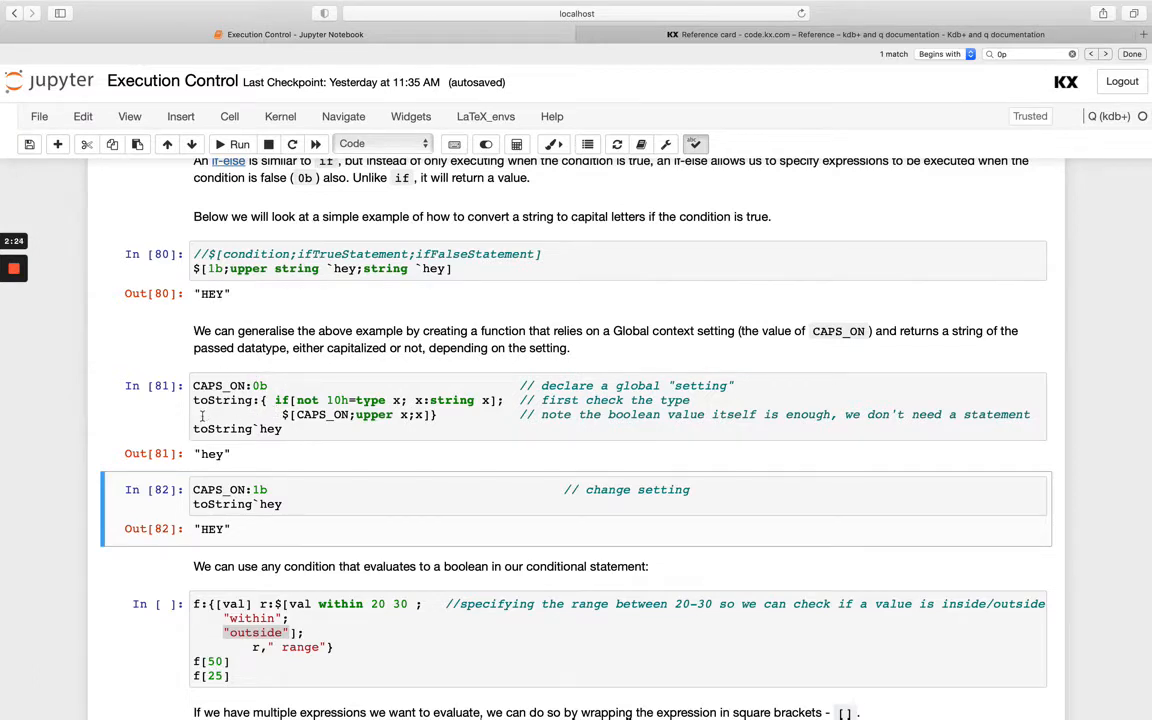
pyautogui.moveTo(228, 452)
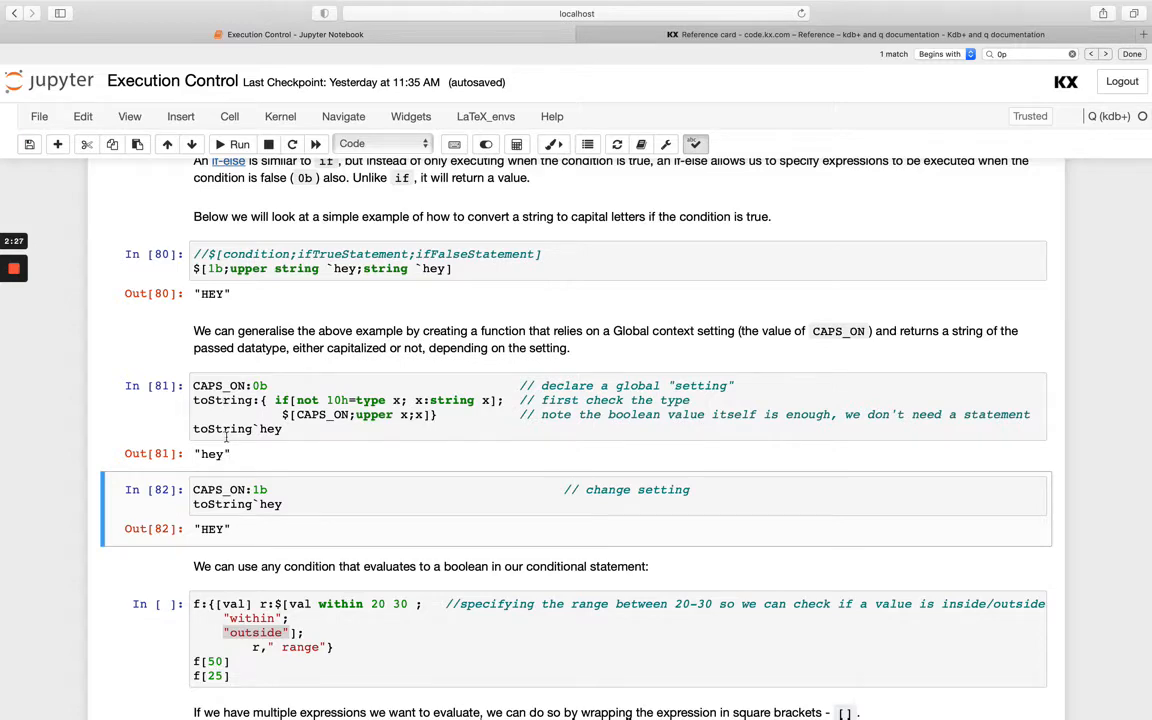
# Test 50 then 25 within 20 30, then run f giving "outside range" and "within range"
pyautogui.scroll(-3)
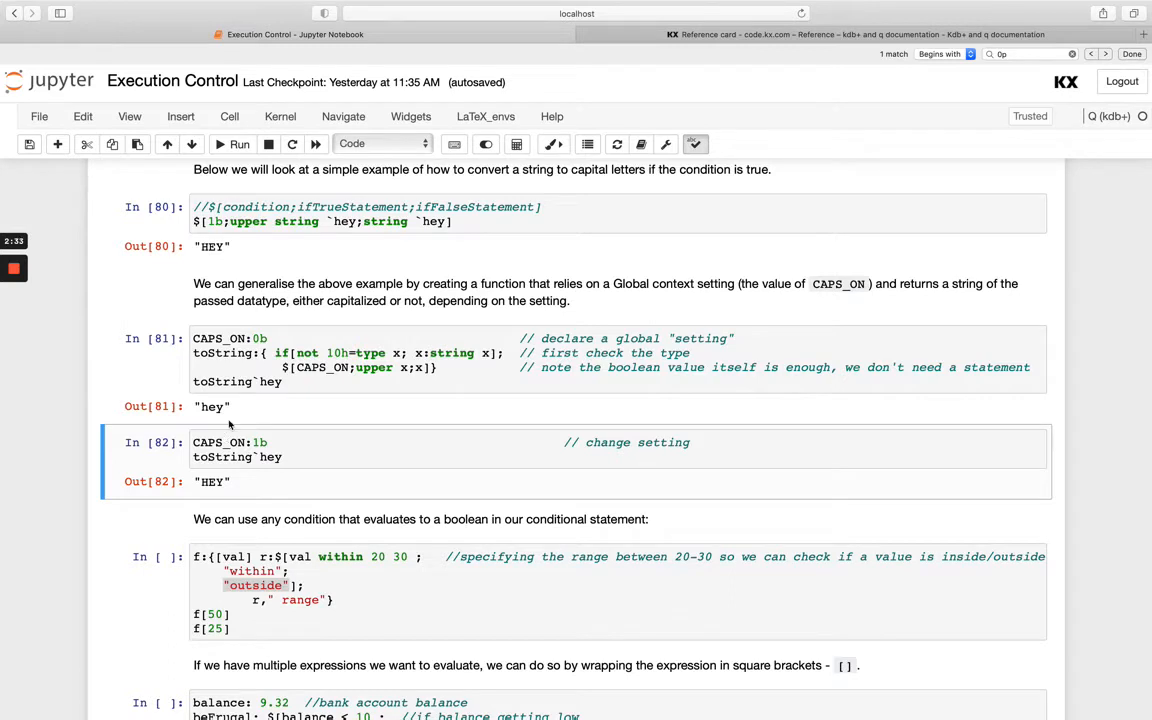
pyautogui.scroll(-3)
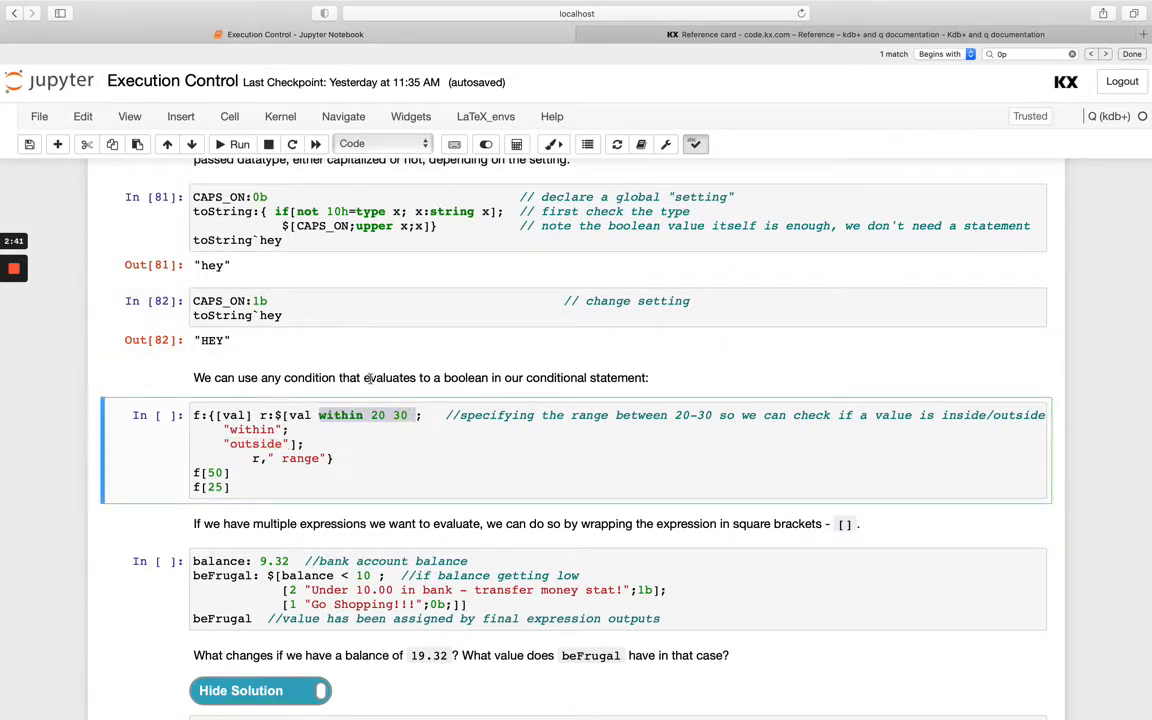
pyautogui.click(56, 144)
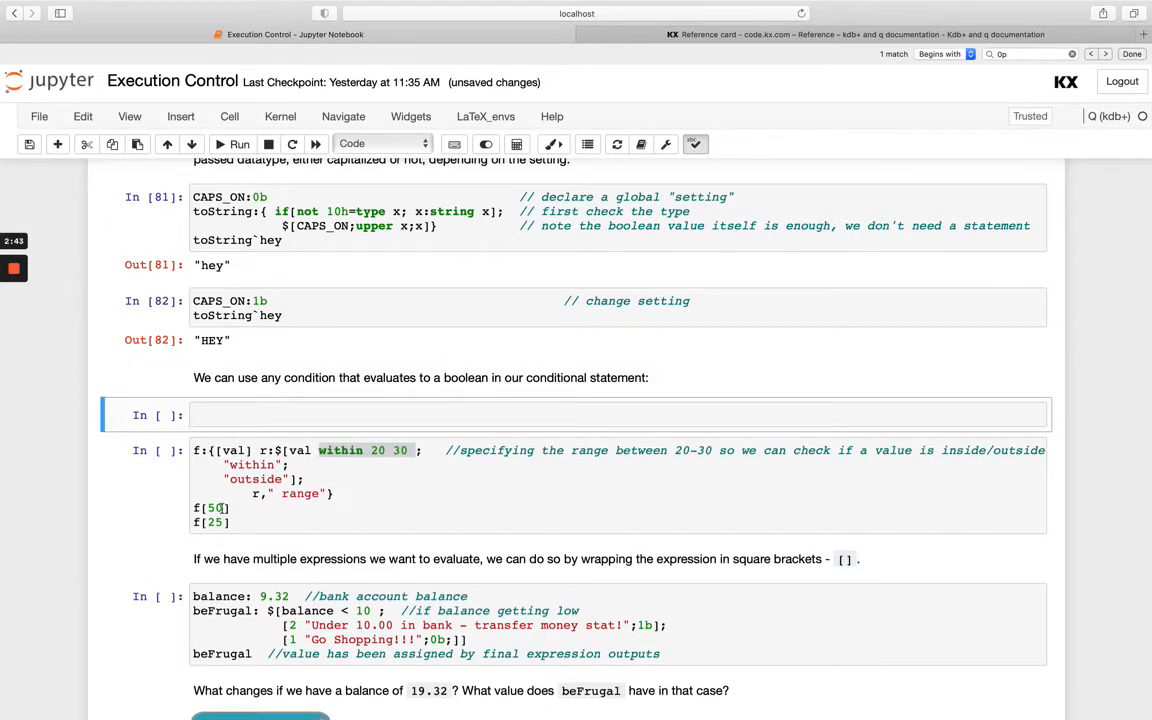
pyautogui.write('within 20 30')
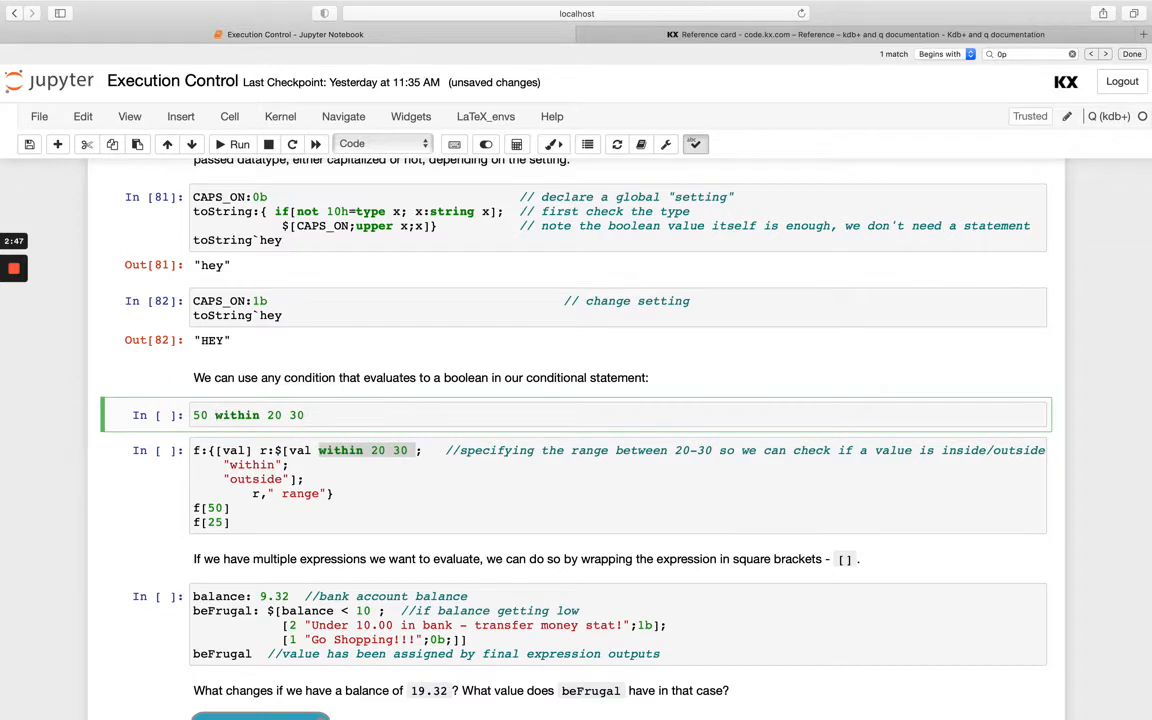
pyautogui.click(240, 144)
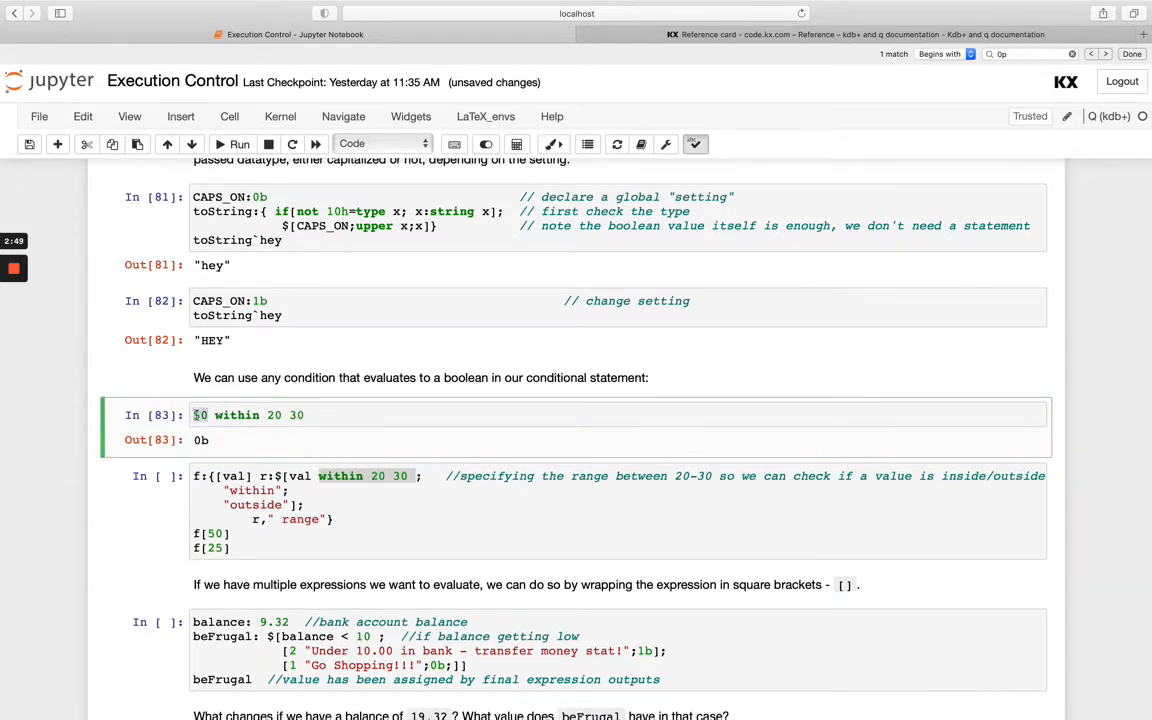
pyautogui.click(240, 144)
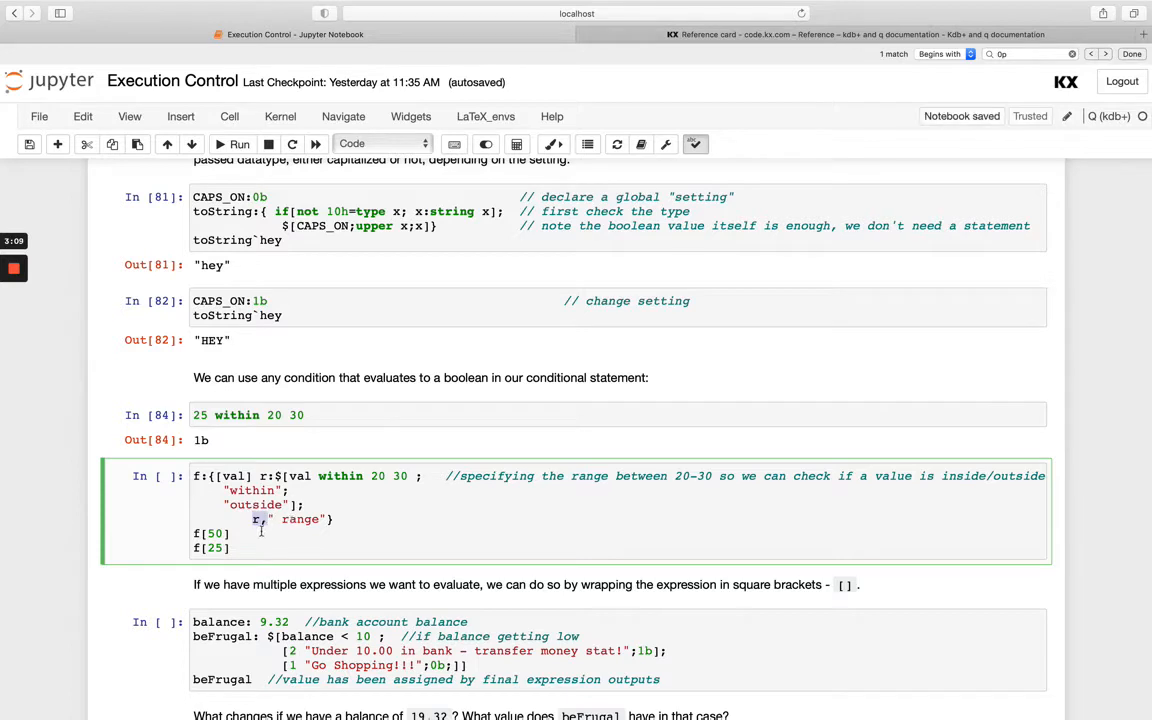
pyautogui.click(240, 144)
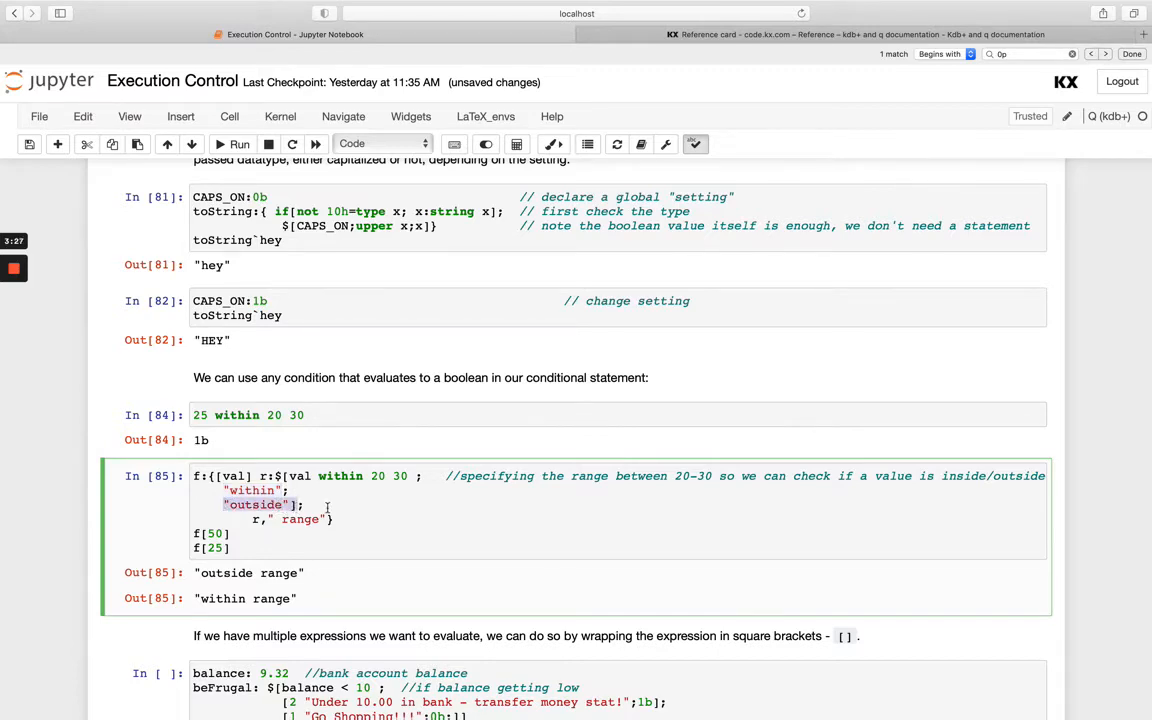
# Run beFrugal for balance 9.32 (transfer money warning) and 19.32 (Go Shopping!!!)
pyautogui.scroll(-3)
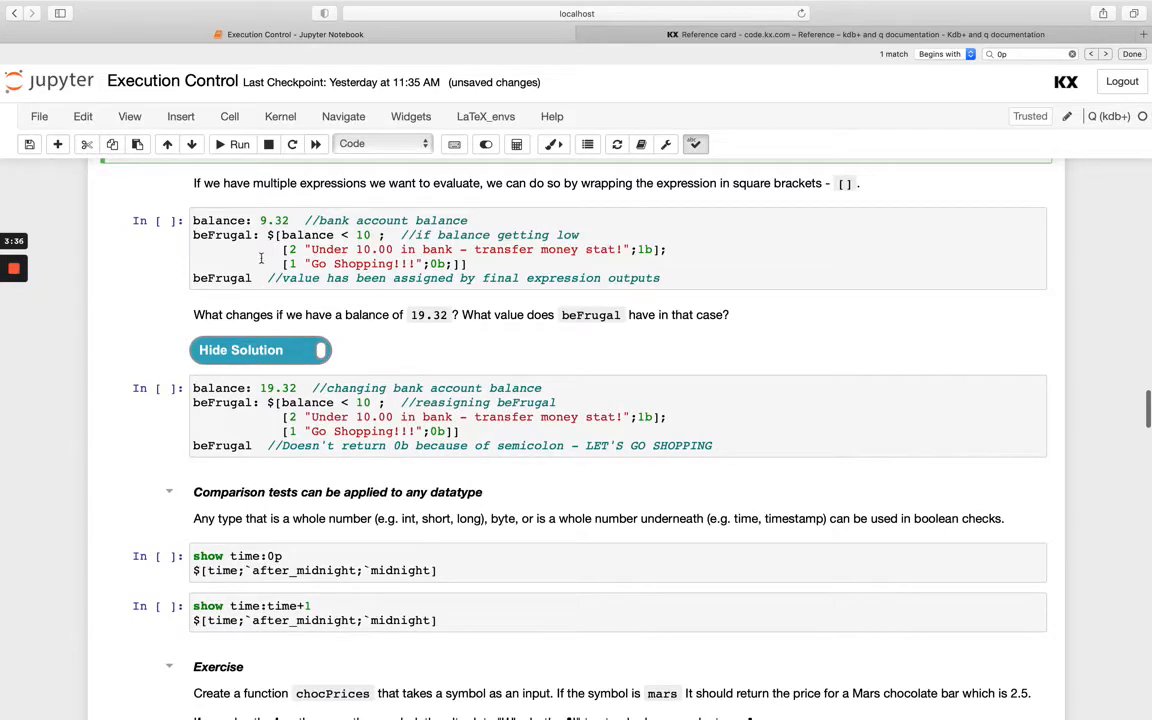
pyautogui.moveTo(284, 248)
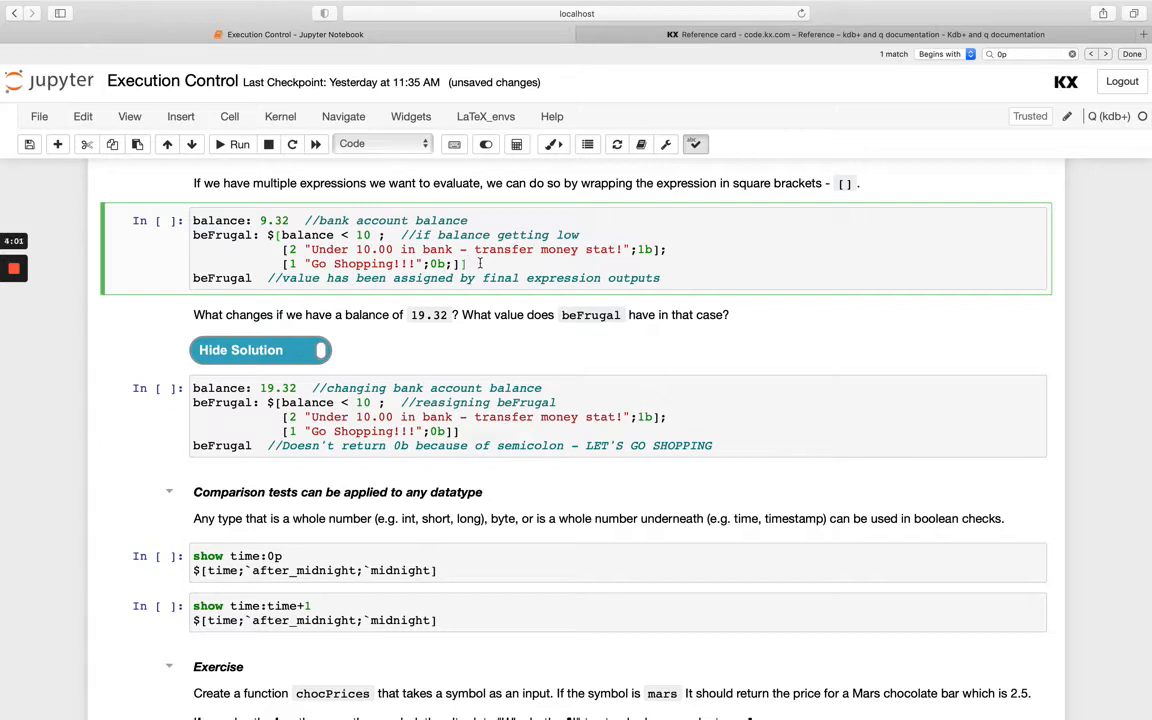
pyautogui.click(240, 144)
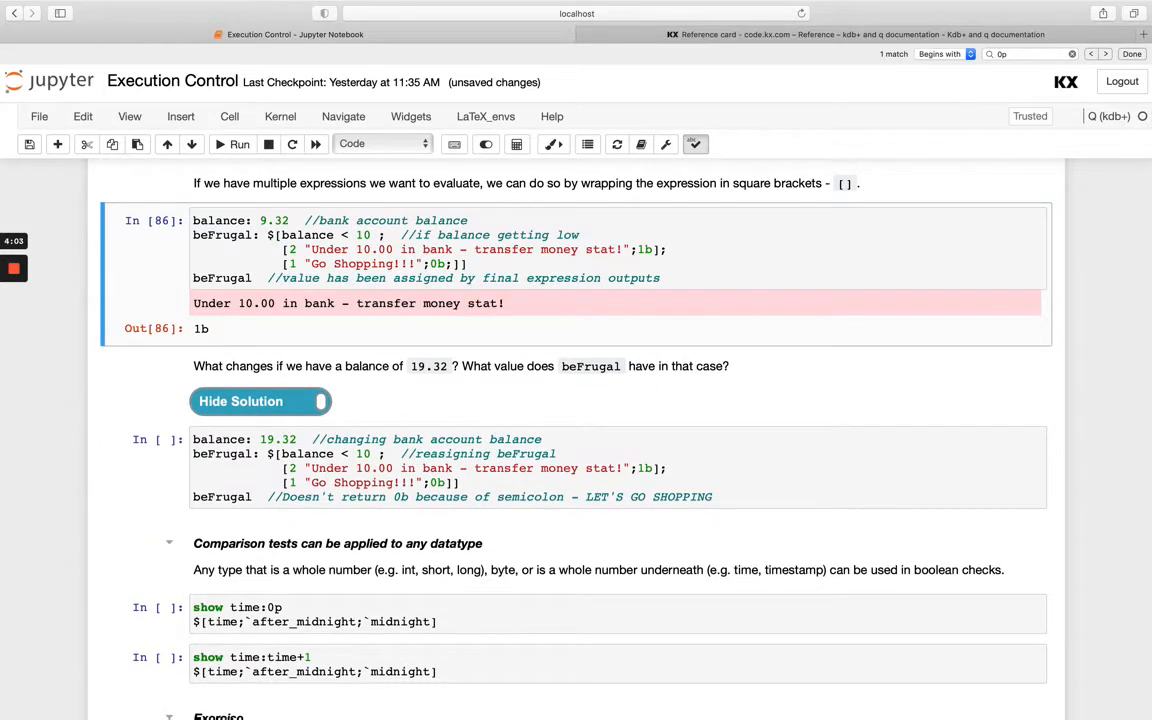
pyautogui.moveTo(238, 318)
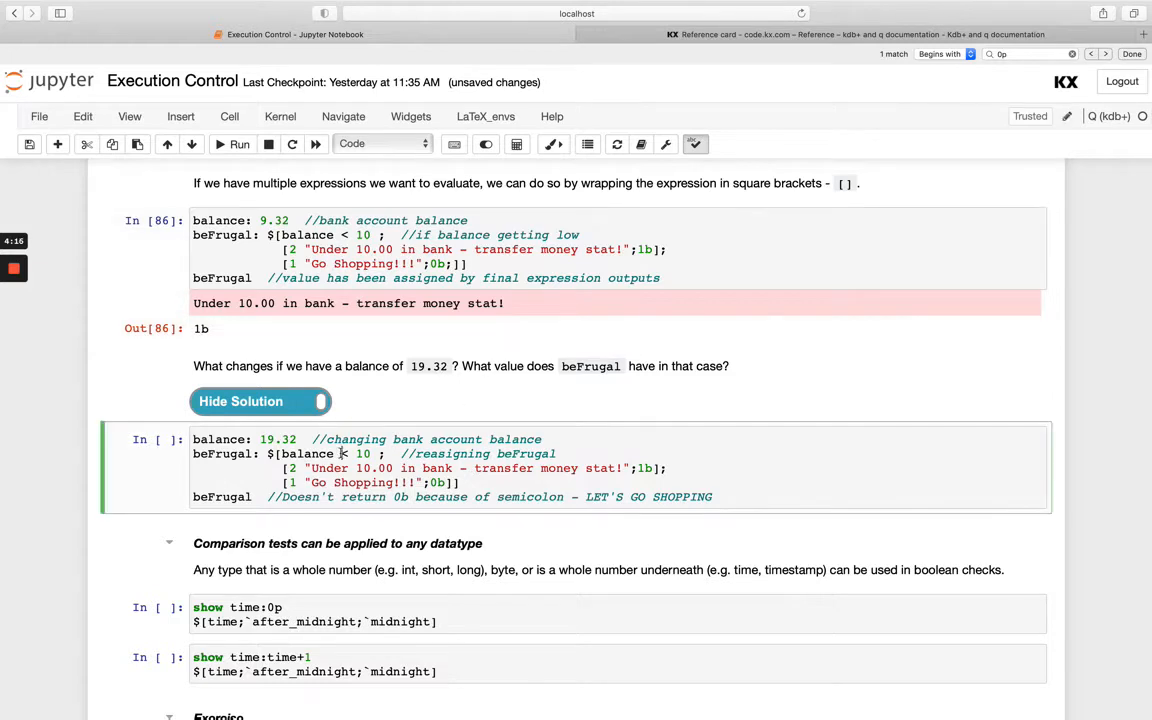
pyautogui.click(240, 144)
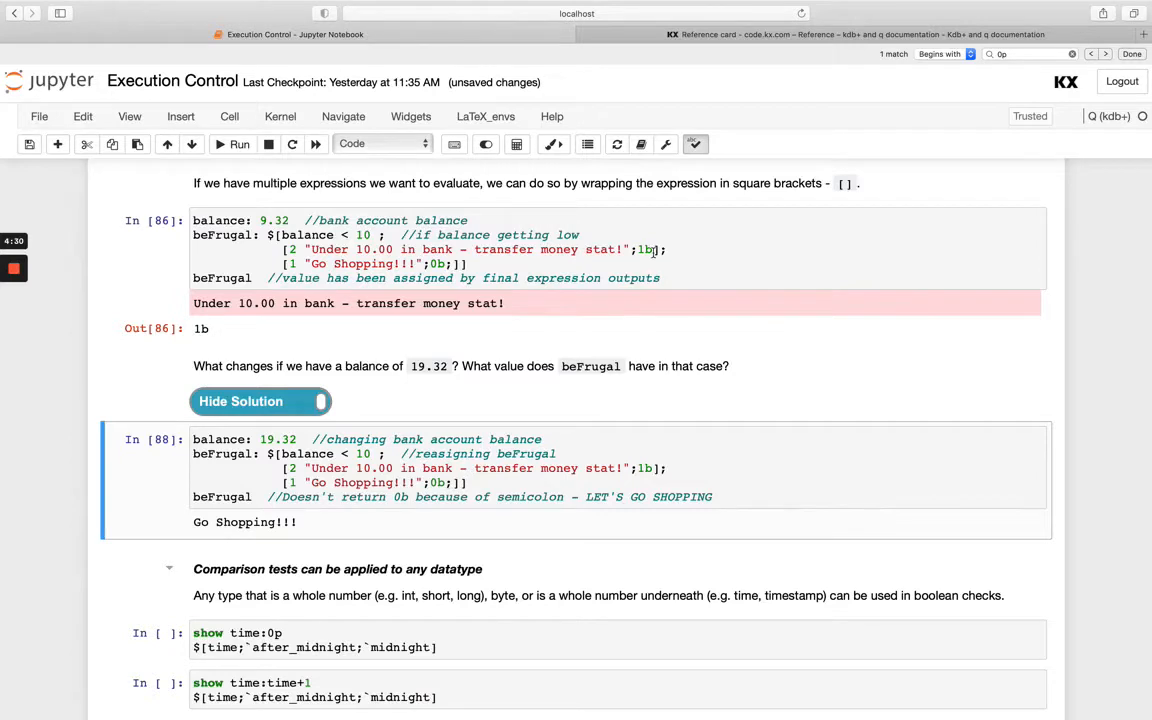
pyautogui.click(240, 144)
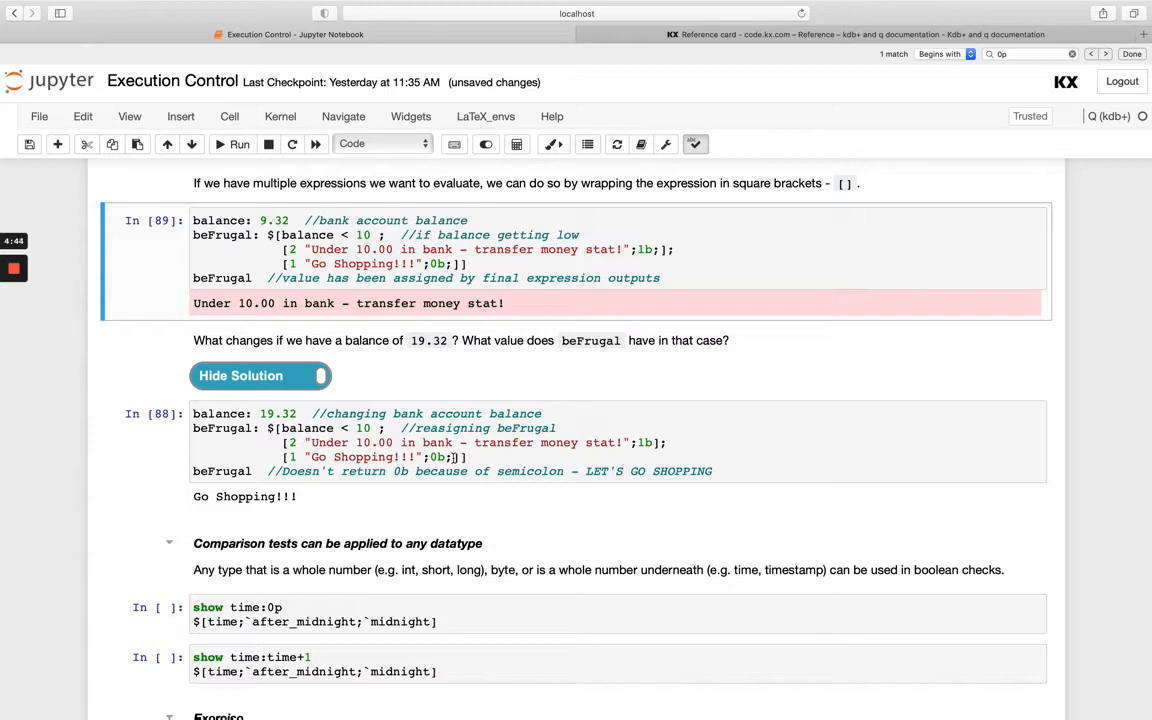
# Run the time:0p cell returning `midnight and the time+1 cell returning `after_midnight
pyautogui.scroll(-3)
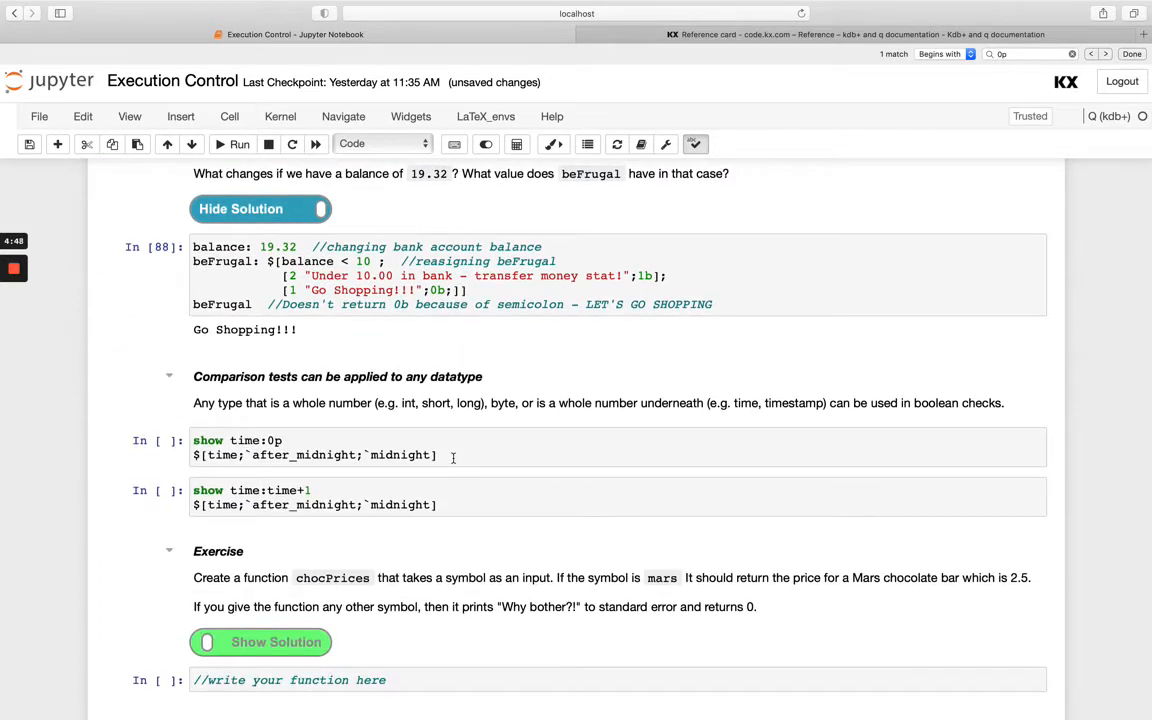
pyautogui.scroll(-3)
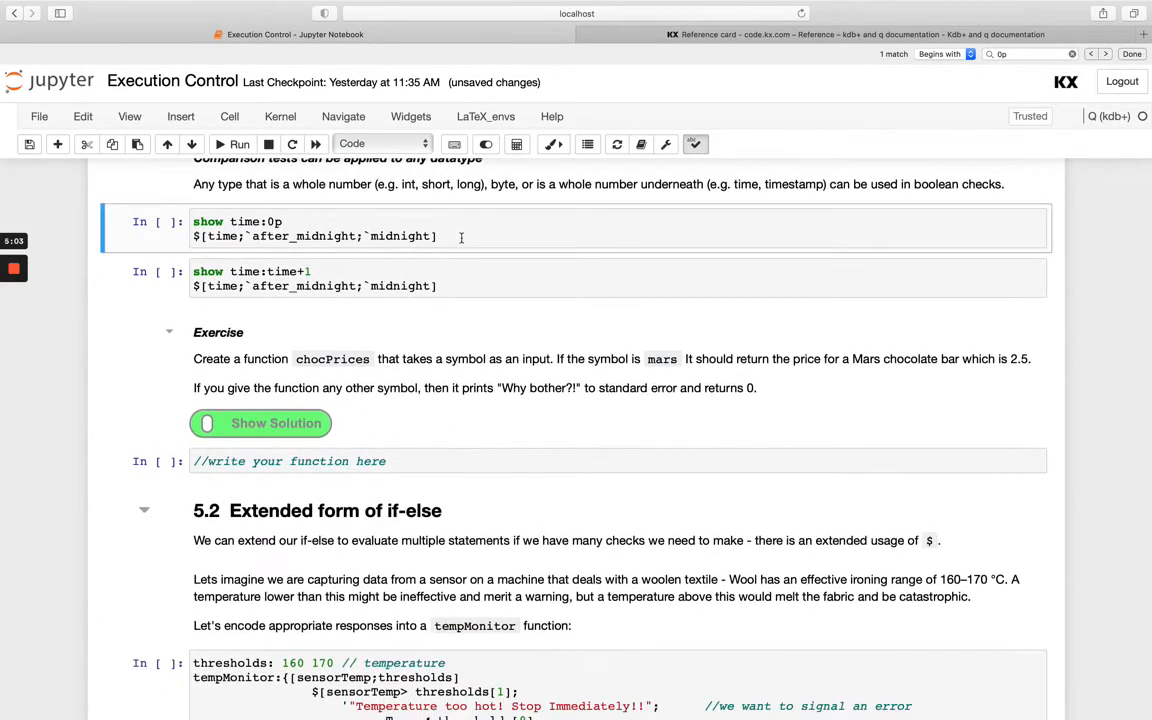
pyautogui.click(436, 236)
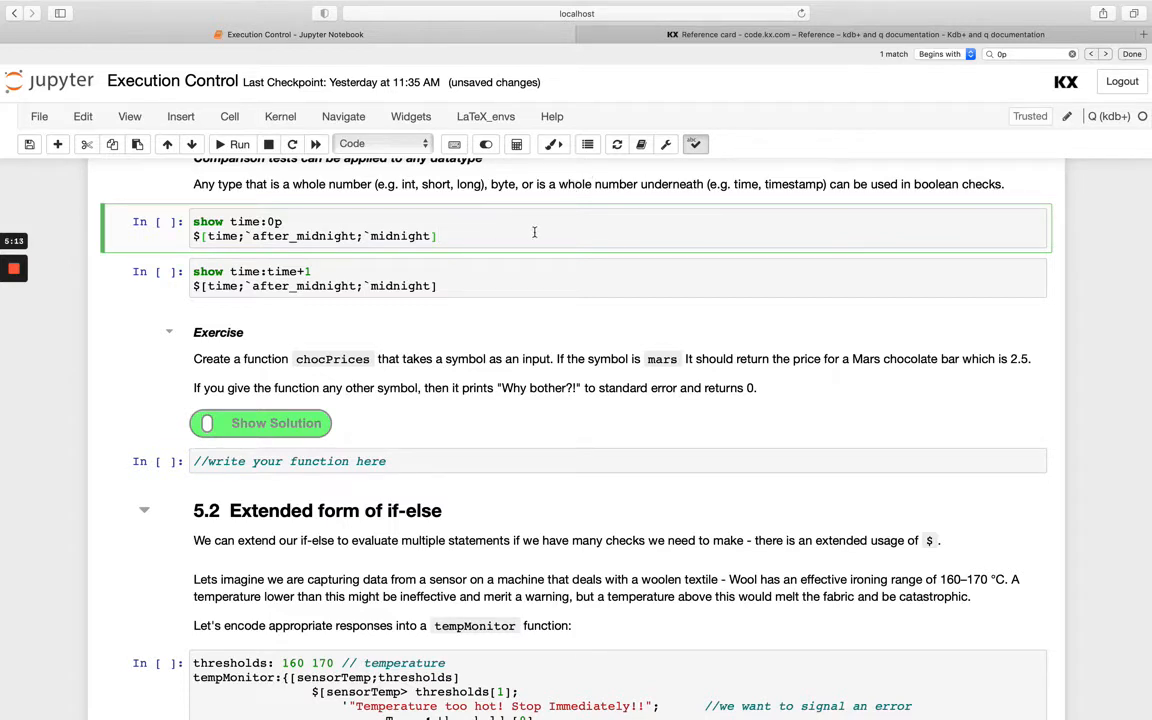
pyautogui.click(240, 144)
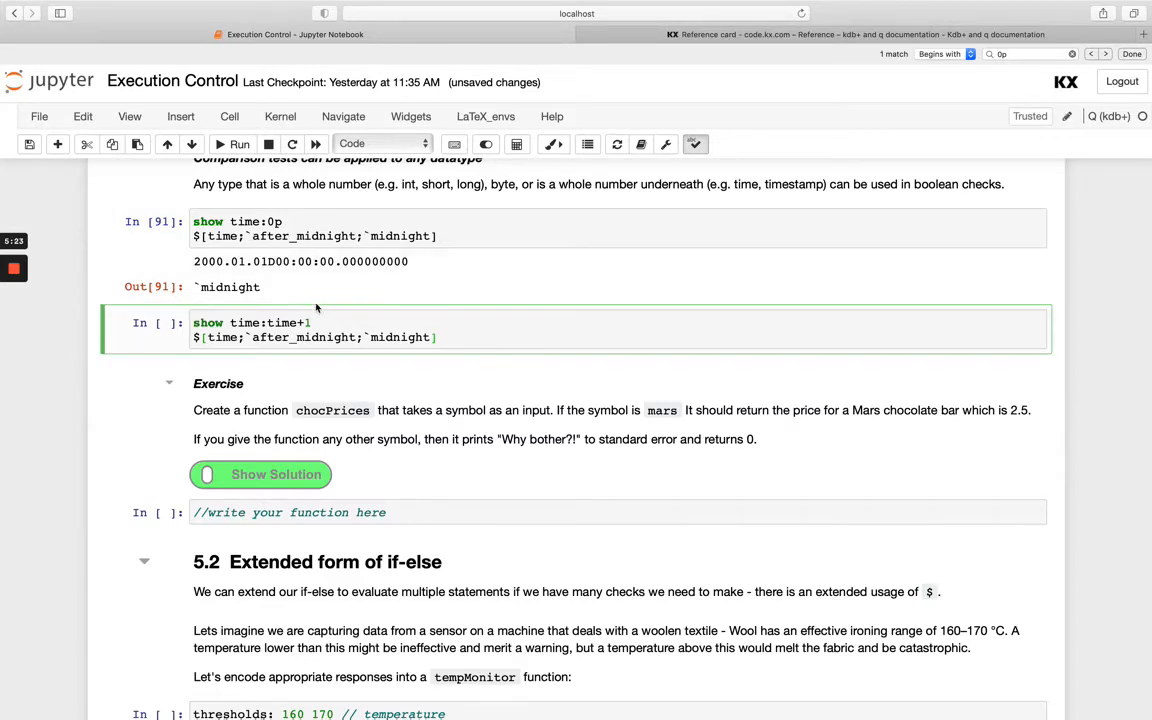
pyautogui.click(240, 144)
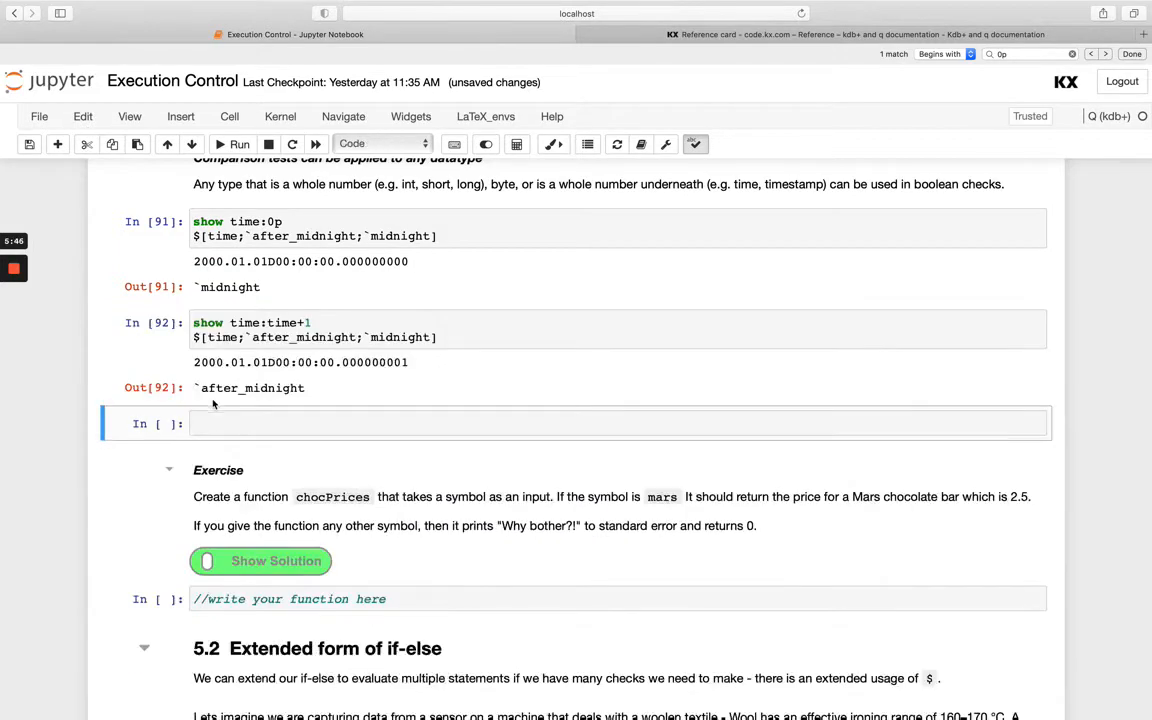
# Evaluate $[0;`hi;`bye] returning `bye, then $[3;`hi;`bye] returning `hi
pyautogui.click(400, 424)
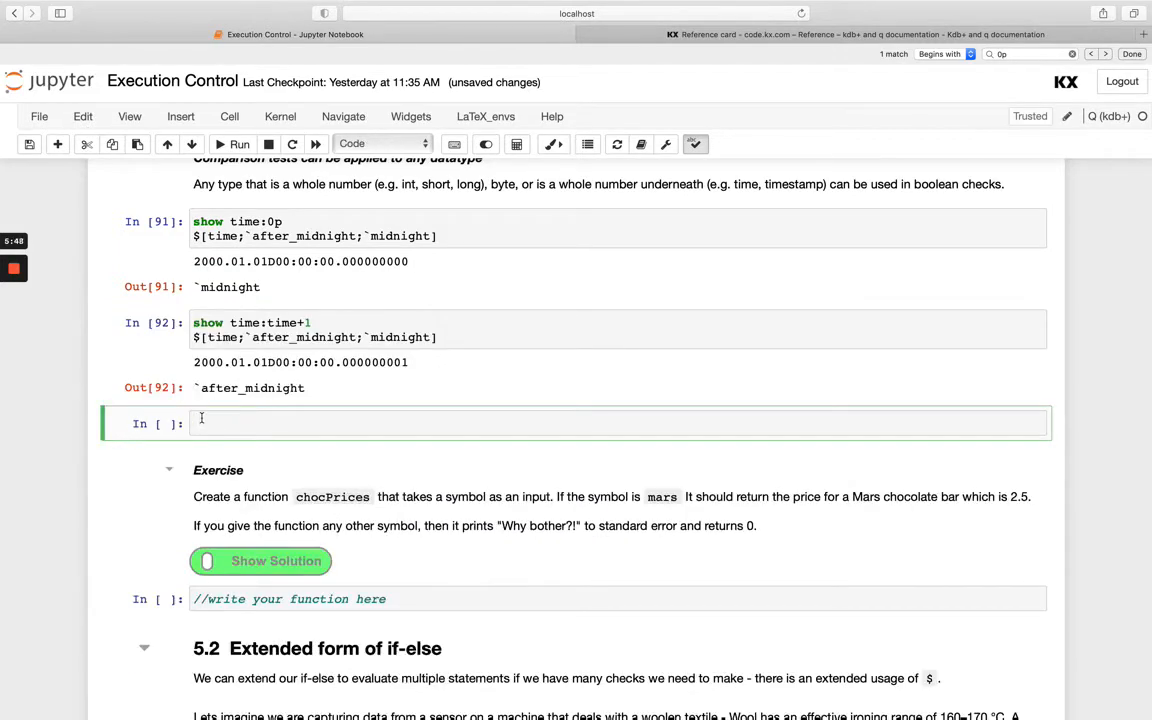
pyautogui.write('$')
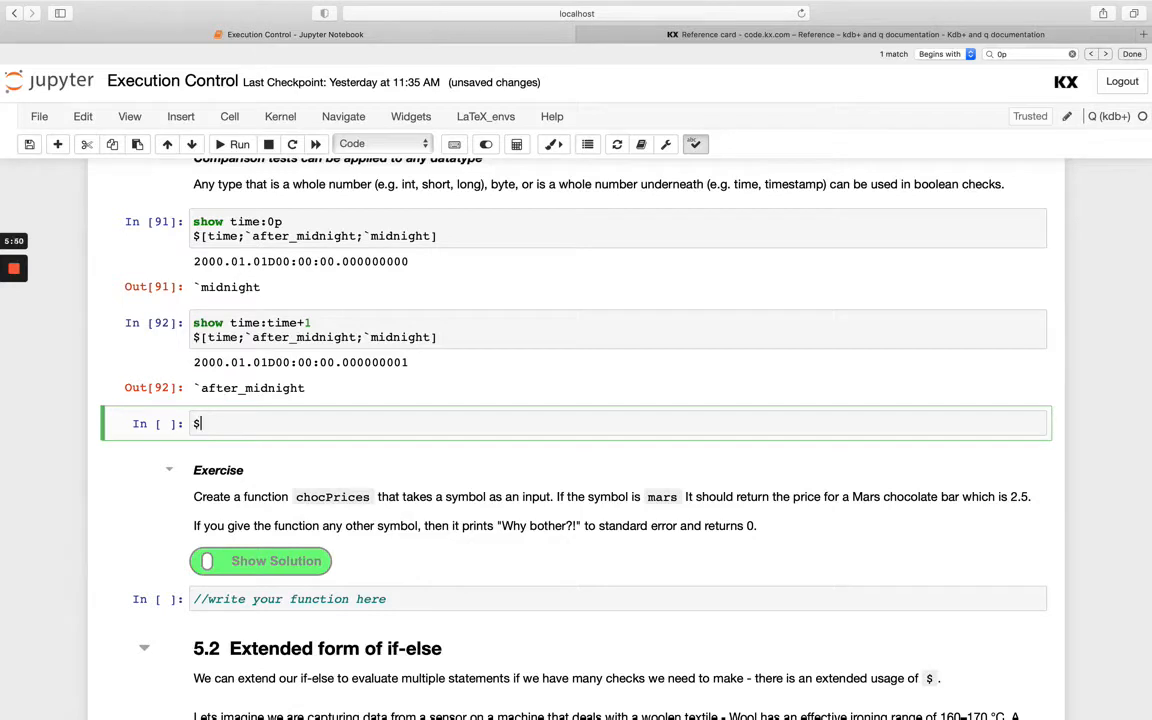
pyautogui.write('[')
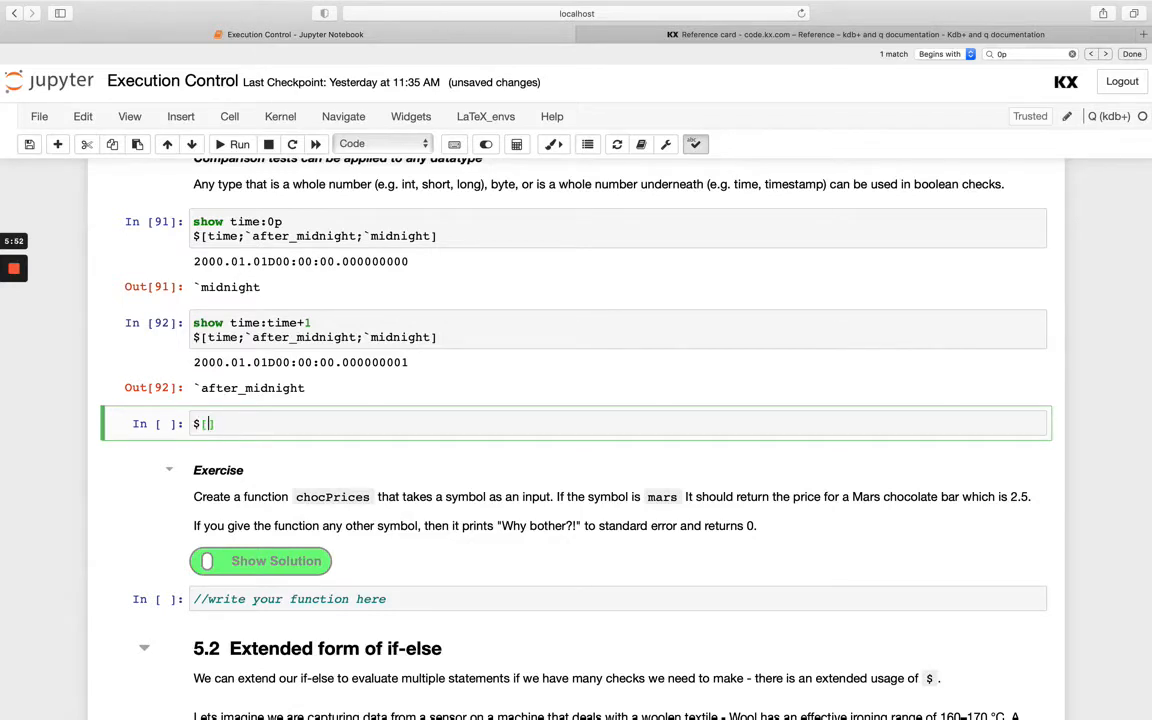
pyautogui.write('0;')
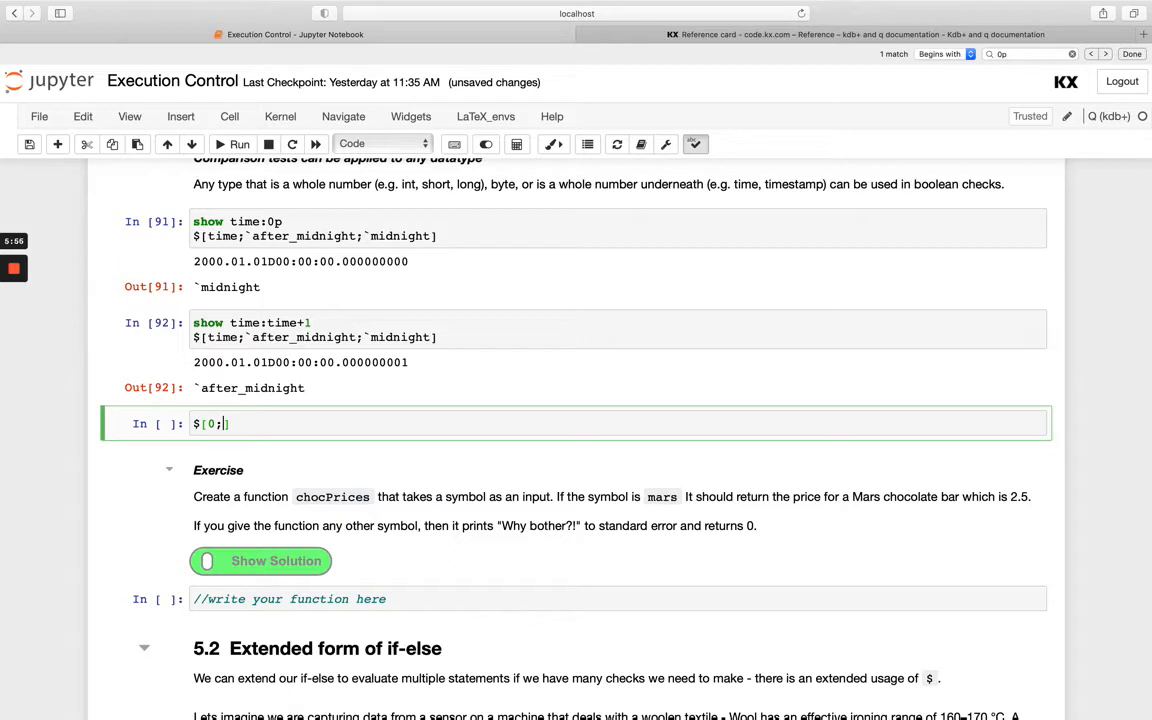
pyautogui.write('`hu')
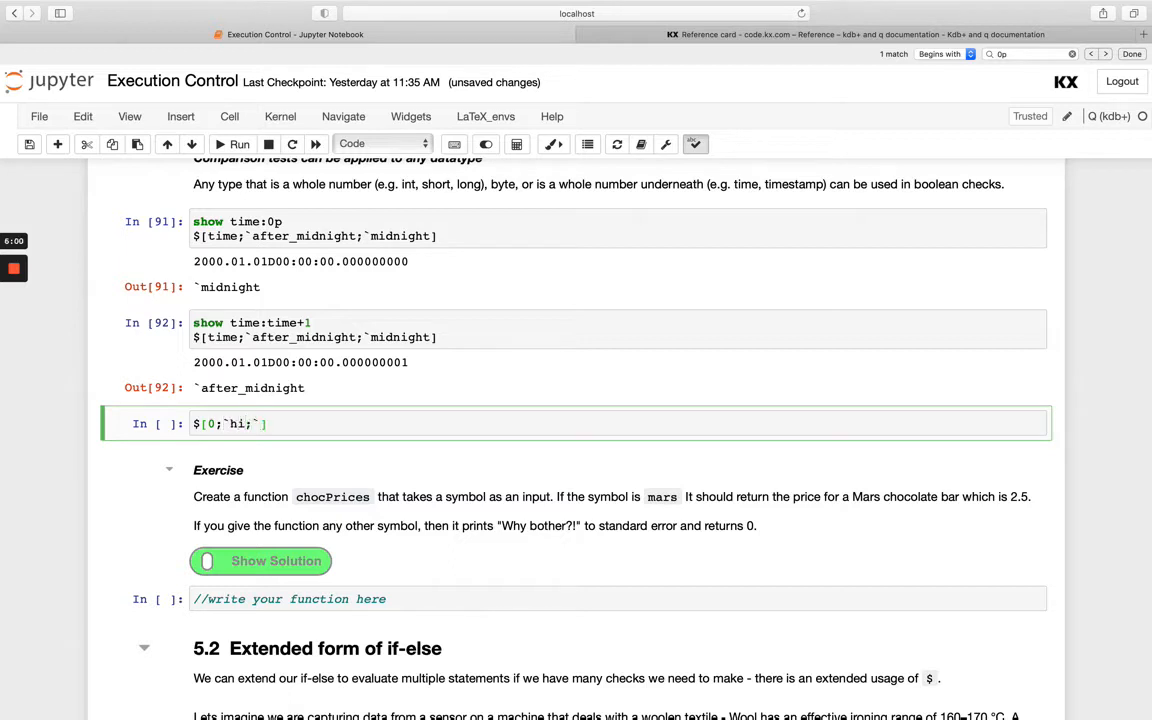
pyautogui.write('bye')
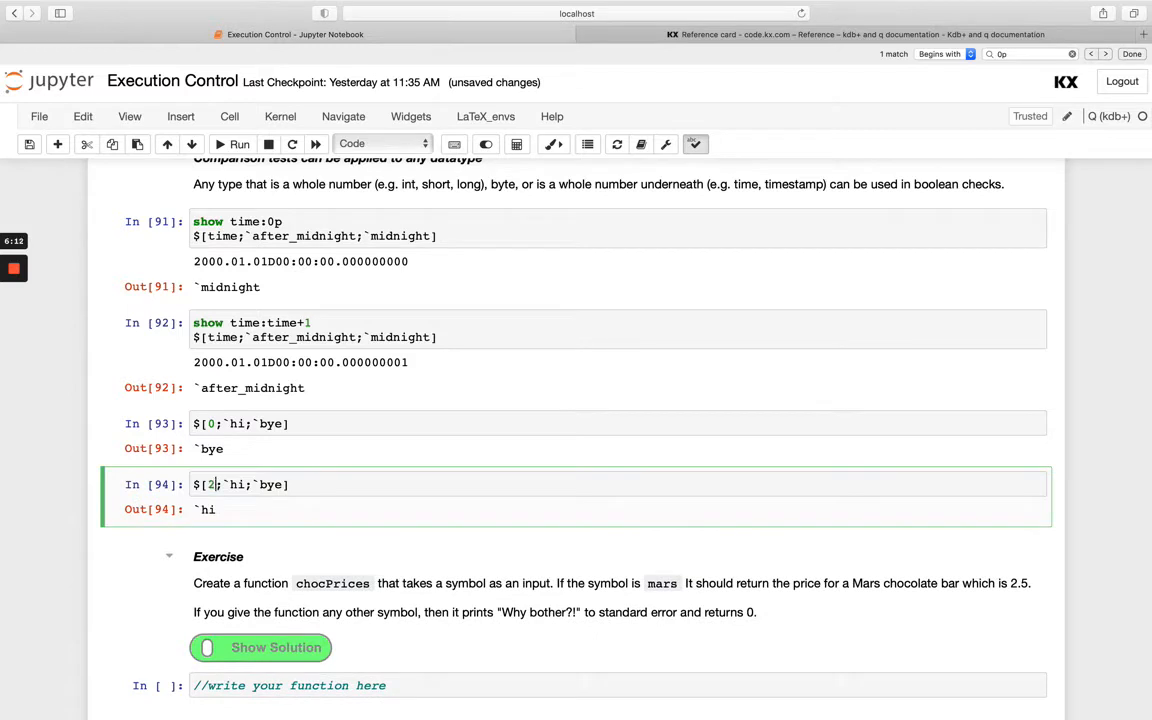
pyautogui.click(240, 144)
pyautogui.write('3')
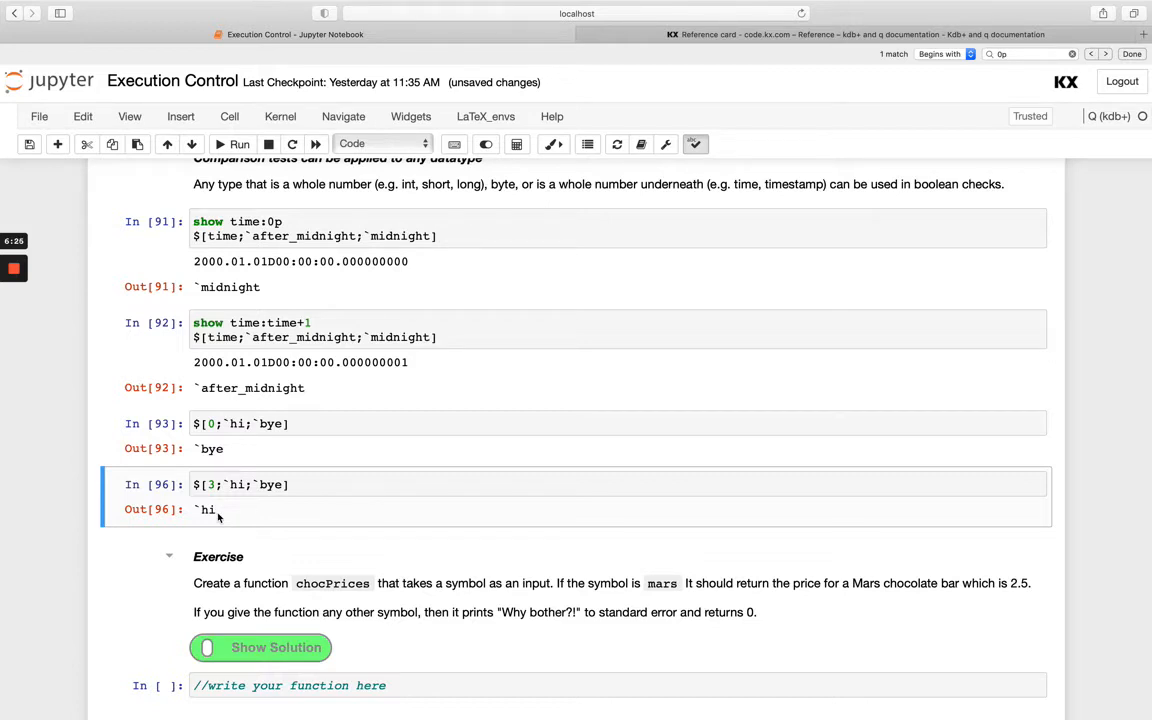
pyautogui.scroll(3)
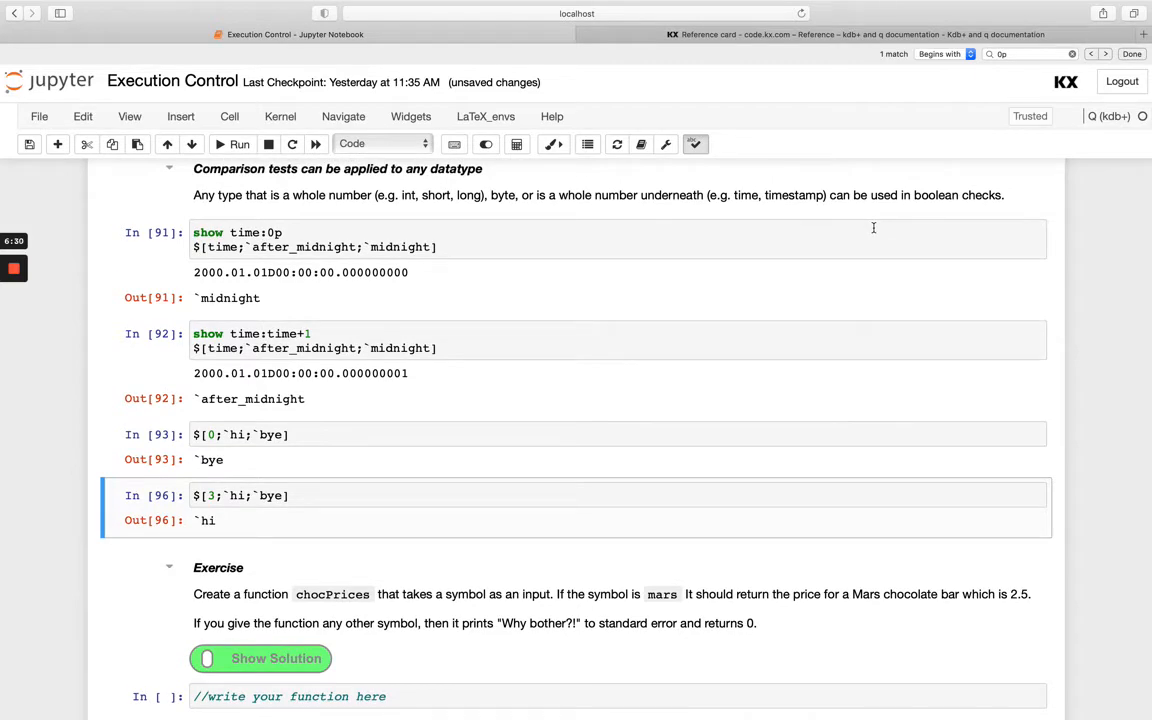
pyautogui.scroll(-3)
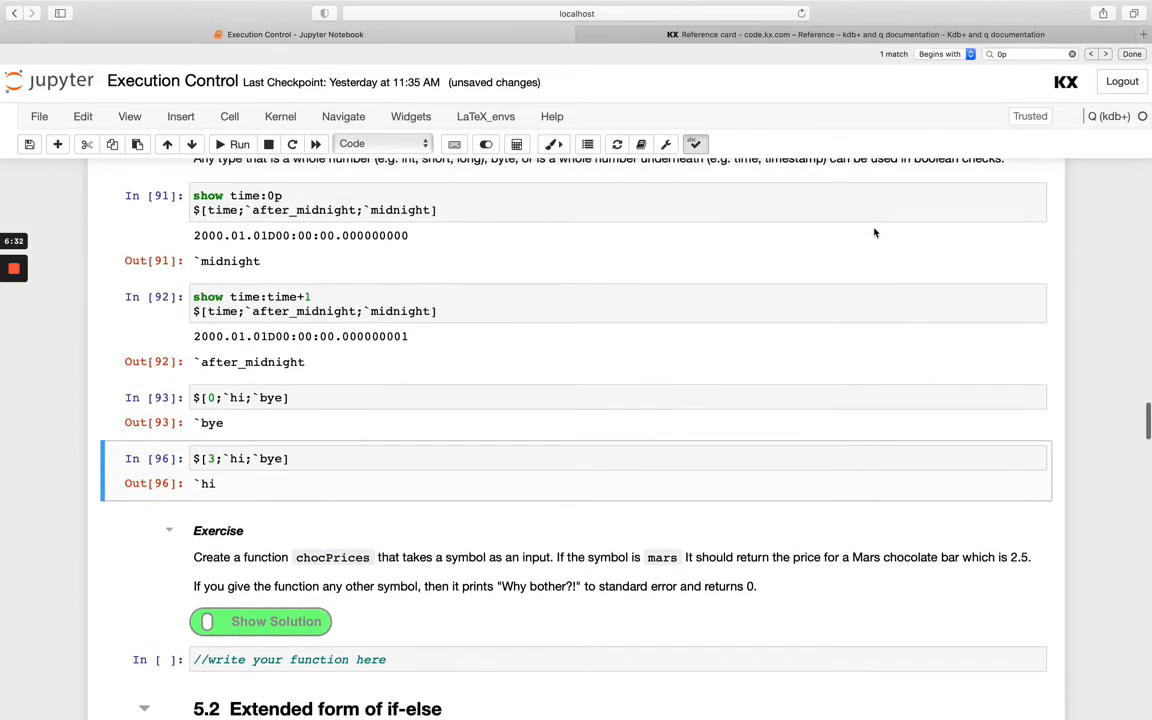
pyautogui.moveTo(348, 552)
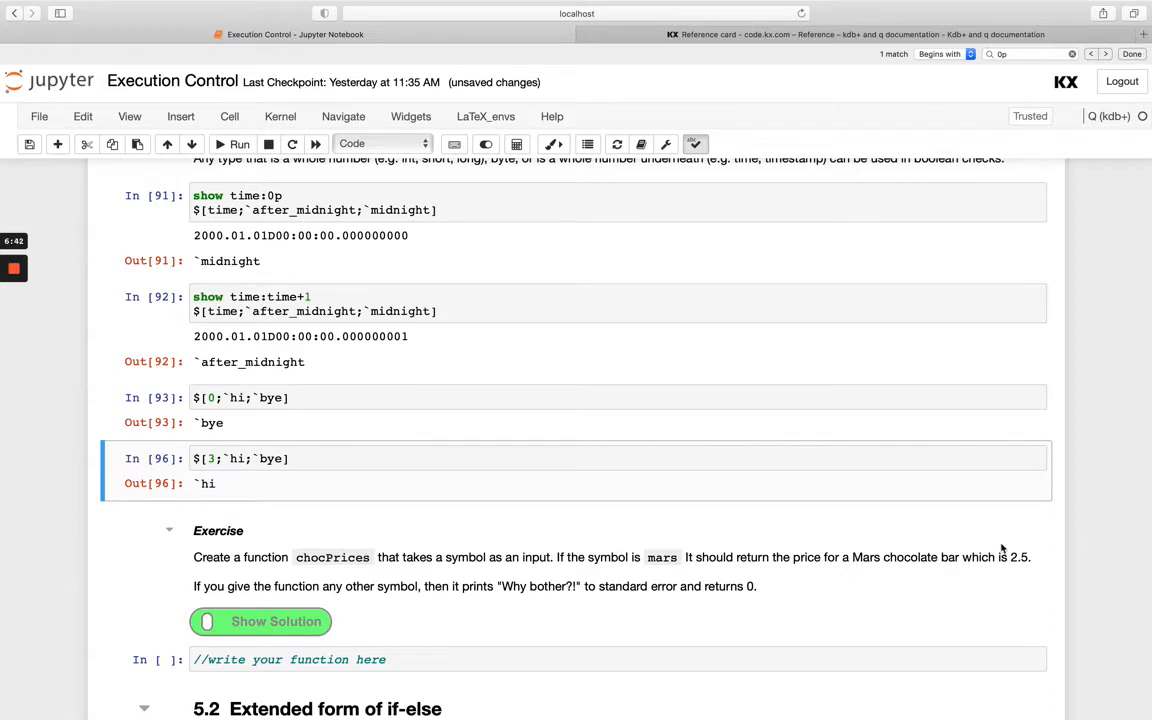
pyautogui.moveTo(340, 586)
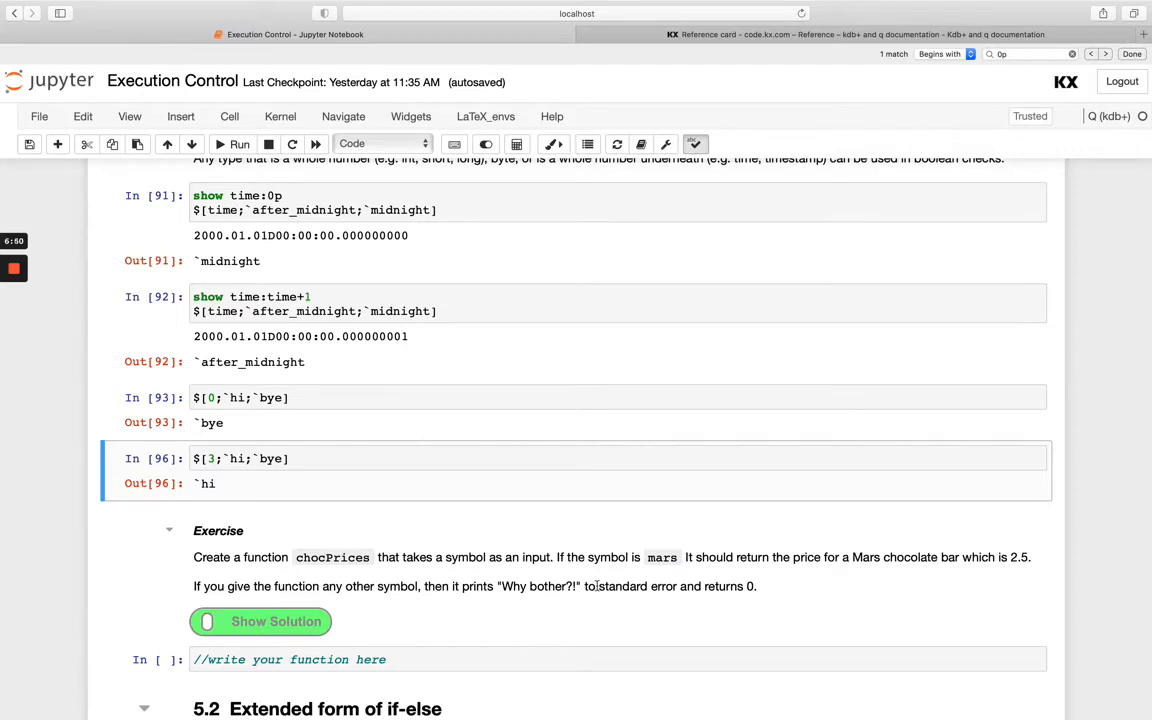
pyautogui.moveTo(726, 600)
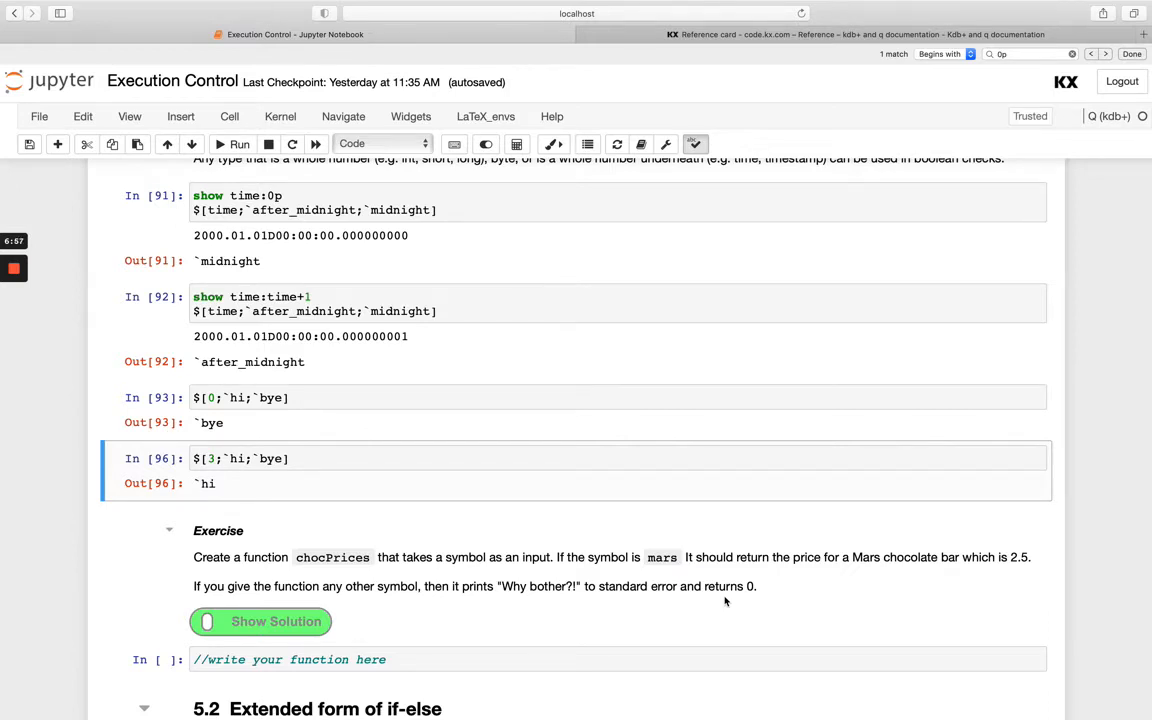
# Scroll to section 5.2 Extended form of if-else with the tempMonitor function and test cells
pyautogui.scroll(-3)
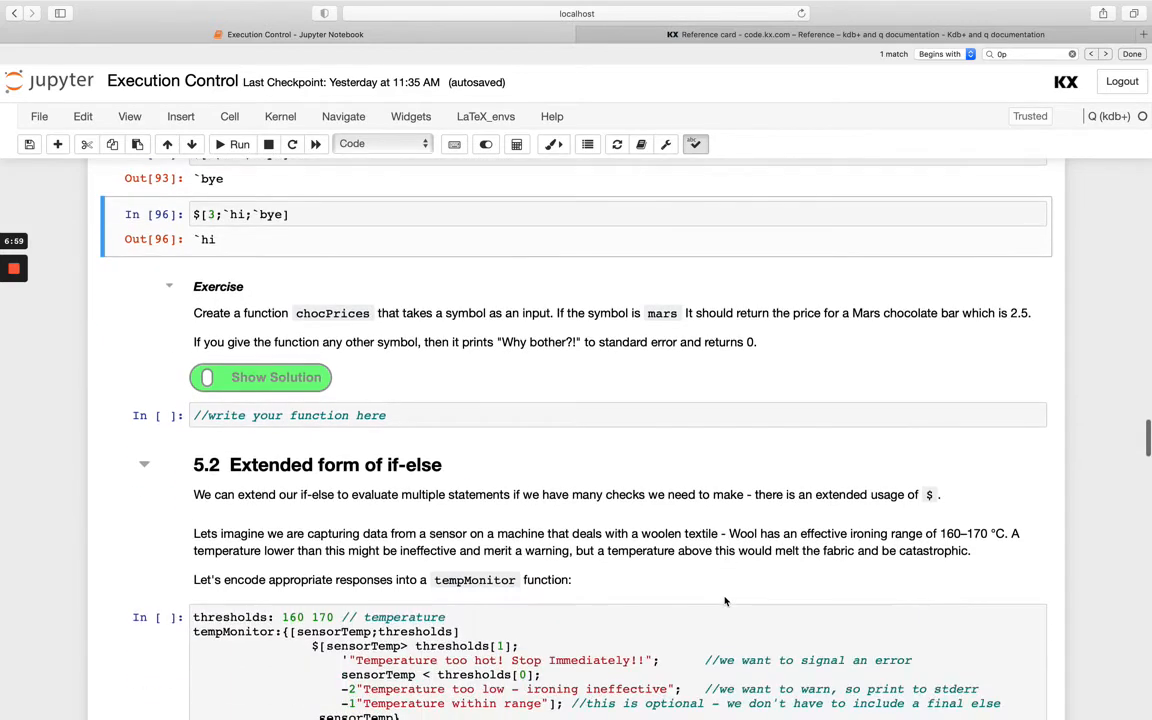
pyautogui.scroll(-3)
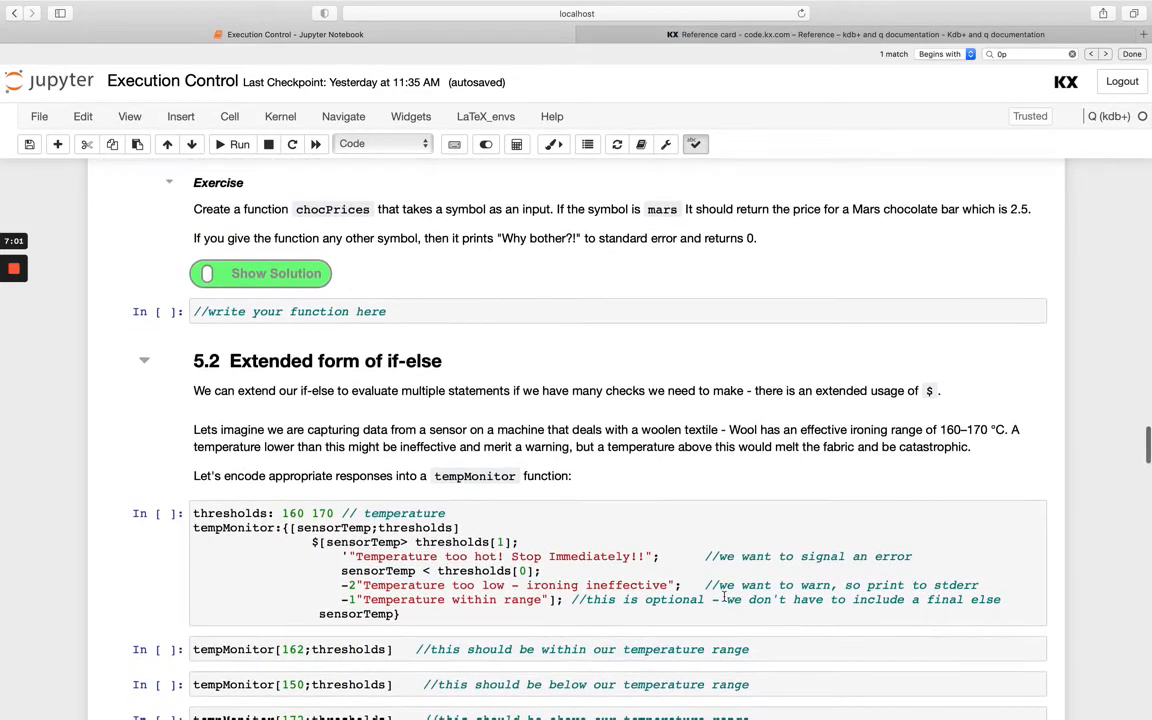
pyautogui.scroll(-3)
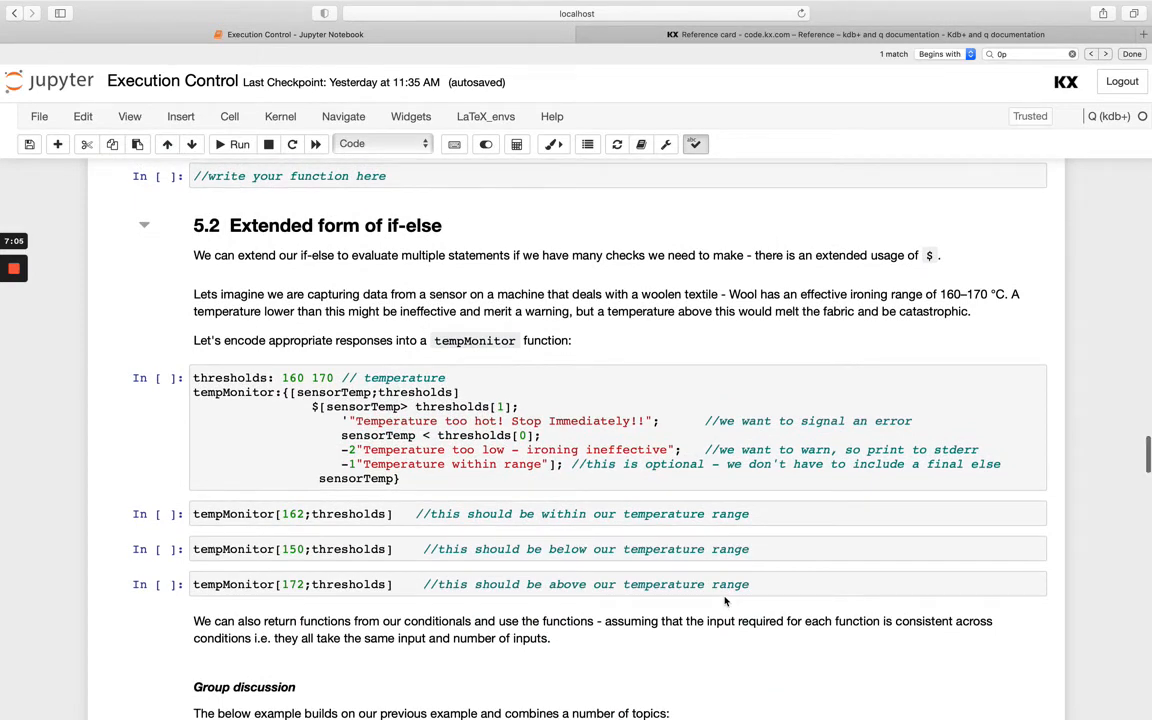
pyautogui.scroll(3)
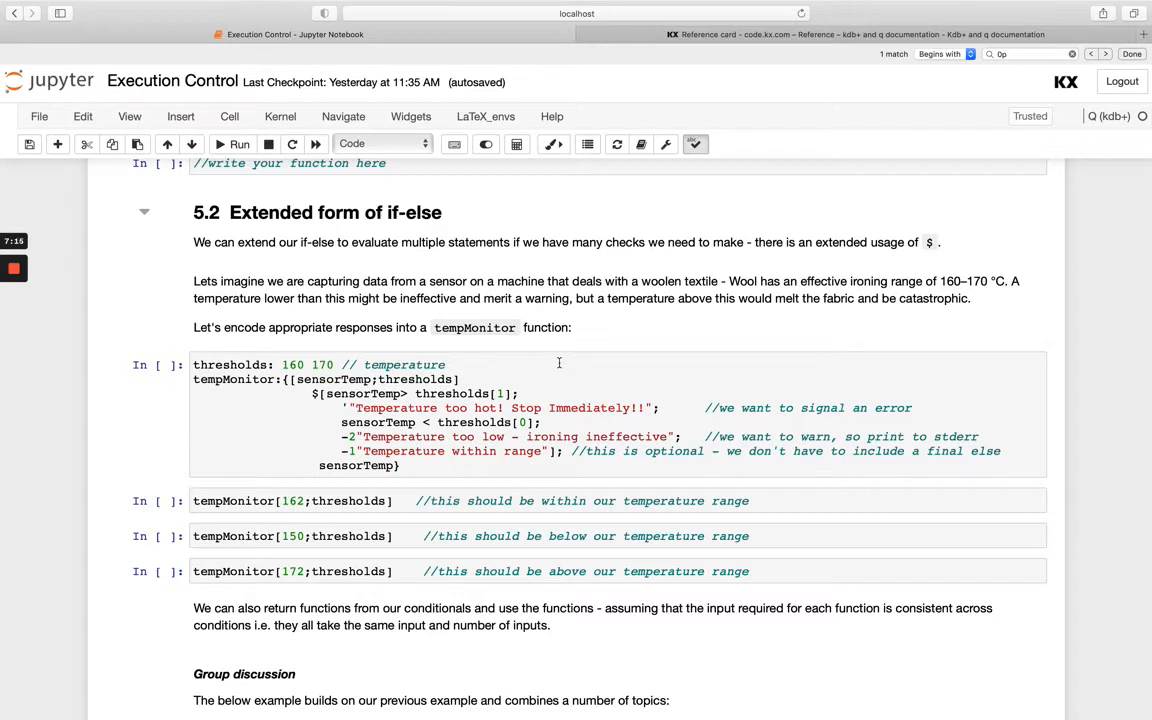
pyautogui.moveTo(376, 284)
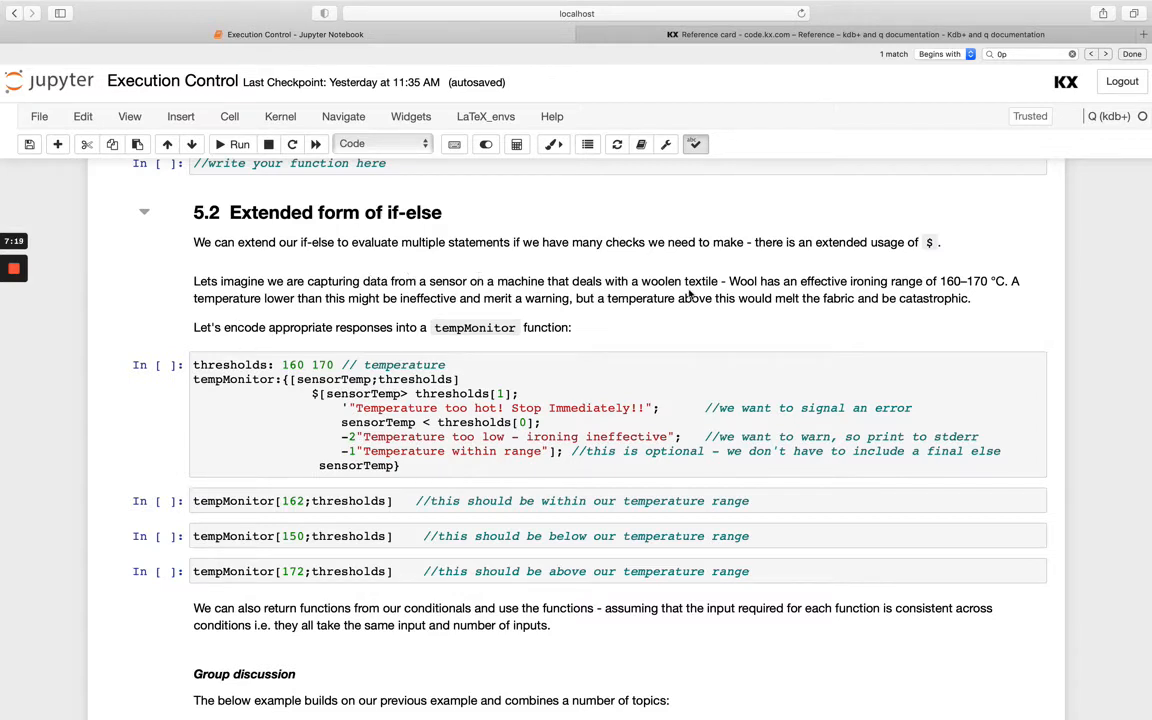
pyautogui.moveTo(744, 288)
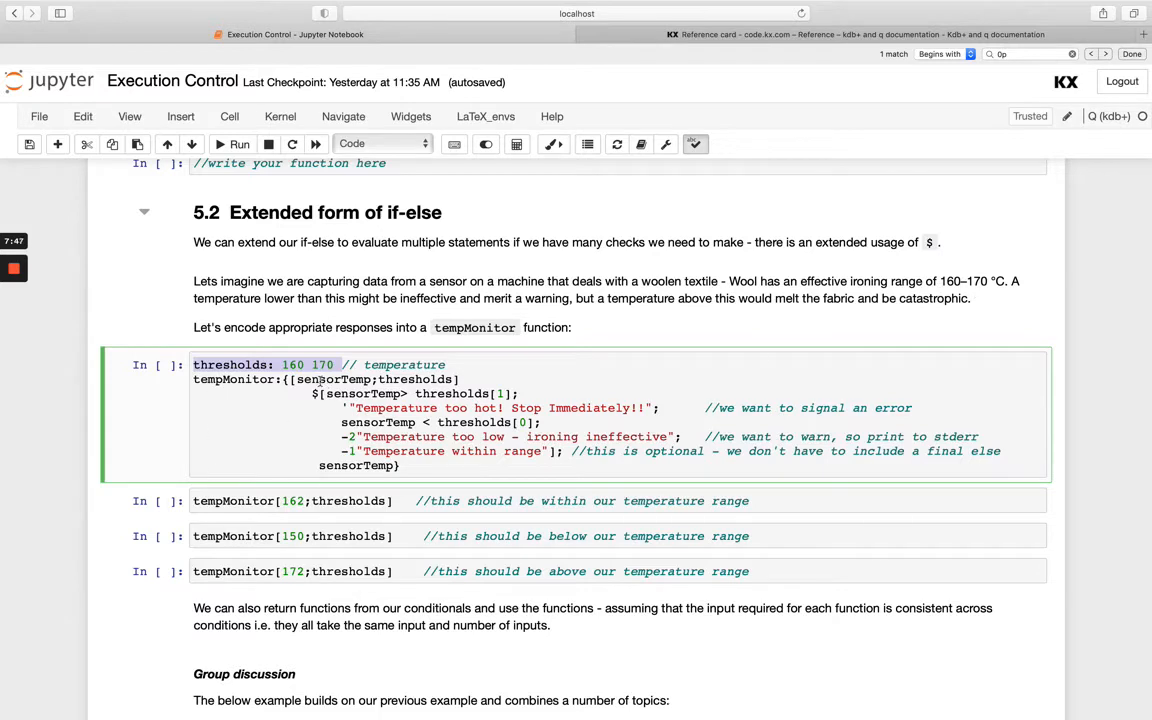
# Define thresholds: 160 170 in a new cell above tempMonitor and show thresholds[1] is 170
pyautogui.click(324, 380)
pyautogui.write('thresholds: 160 170 thresholds[1]')
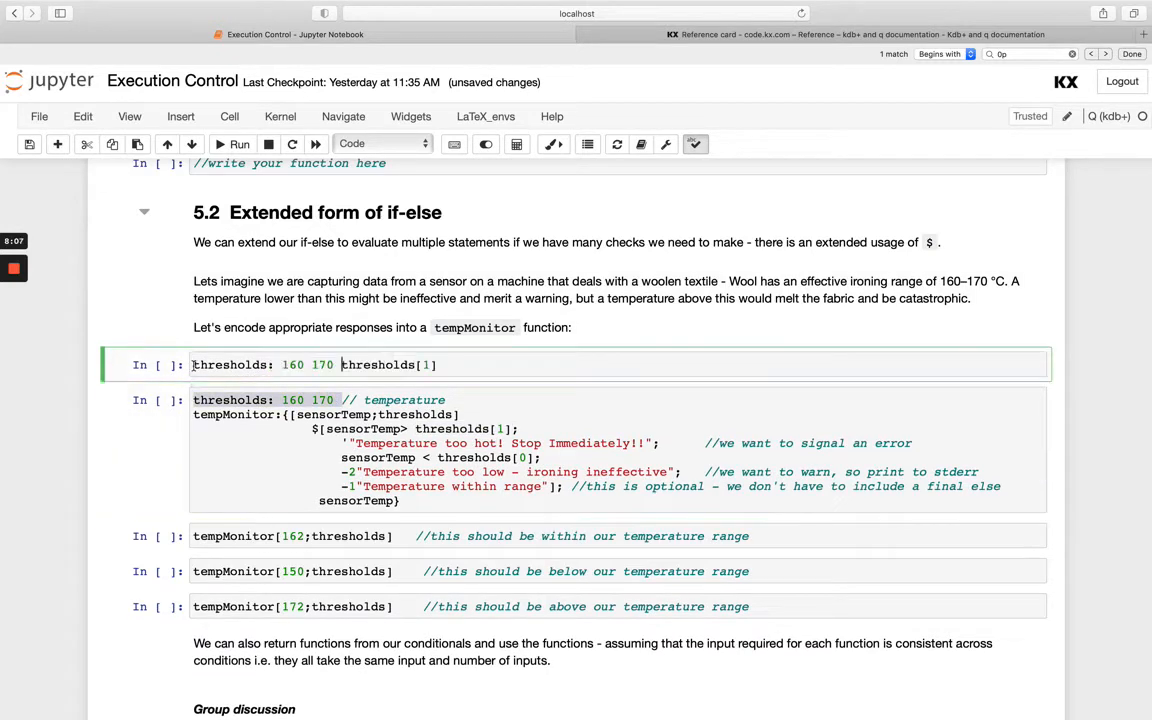
pyautogui.click(240, 144)
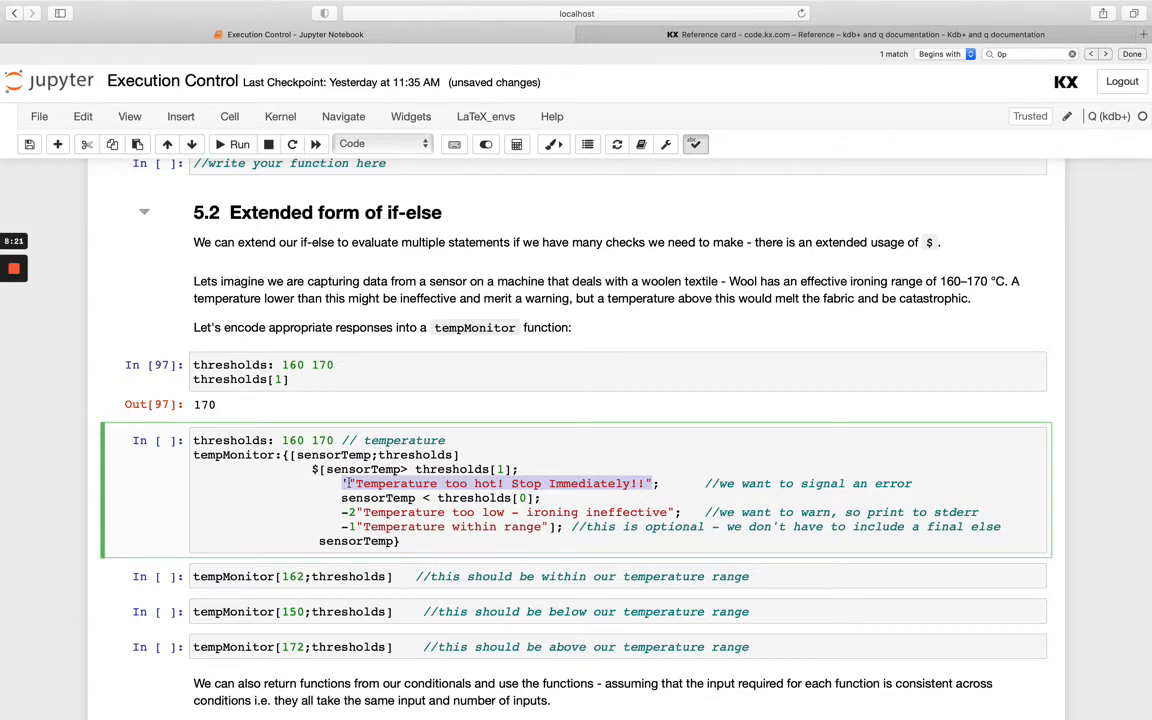
pyautogui.moveTo(636, 458)
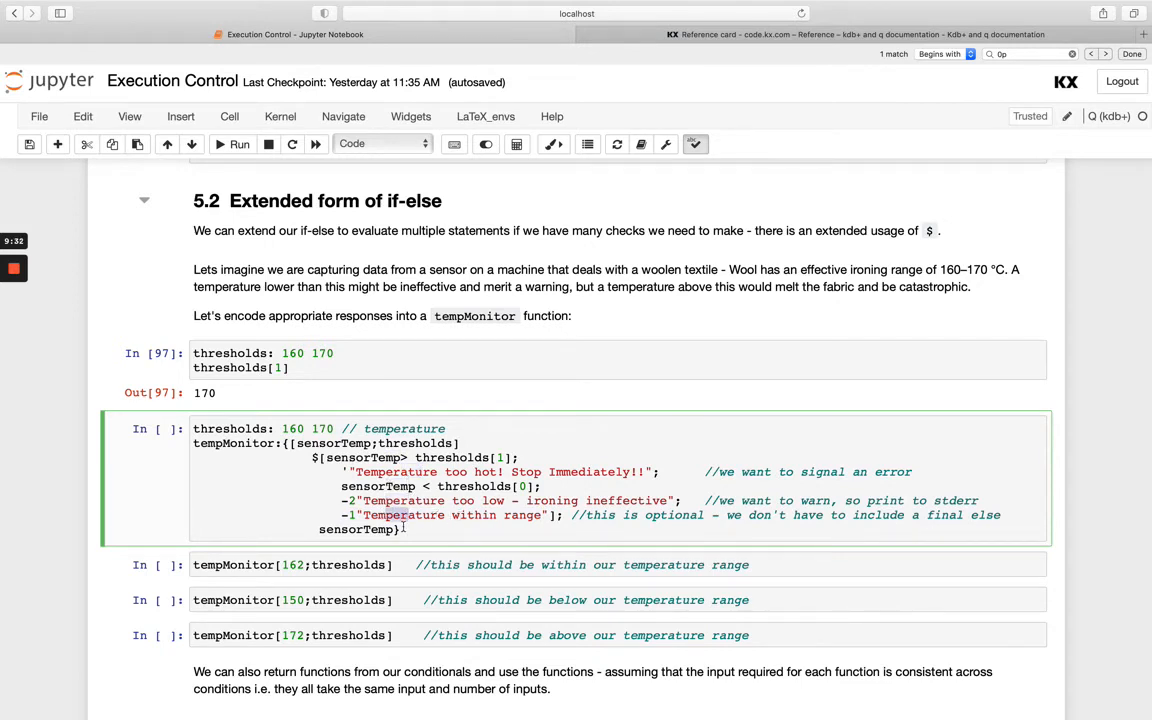
# Run tempMonitor: 162 within range, 150 warns, 172 raises 'Temperature too hot! Stop Immediately!!'
pyautogui.click(240, 144)
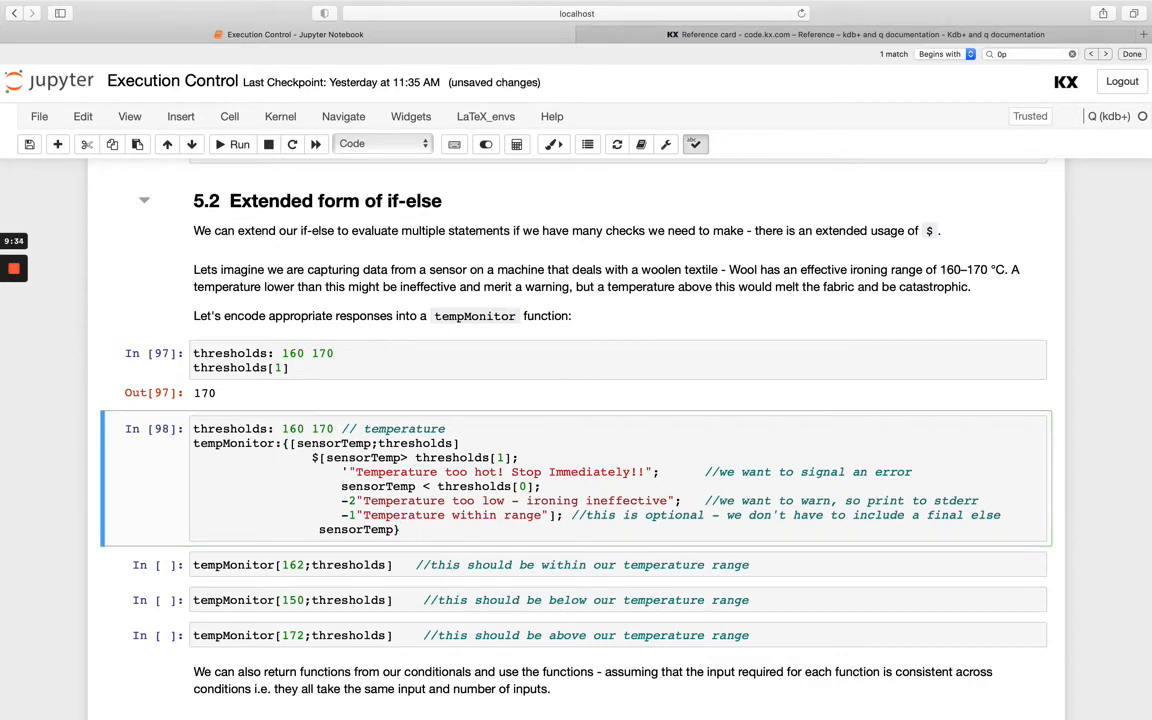
pyautogui.click(240, 144)
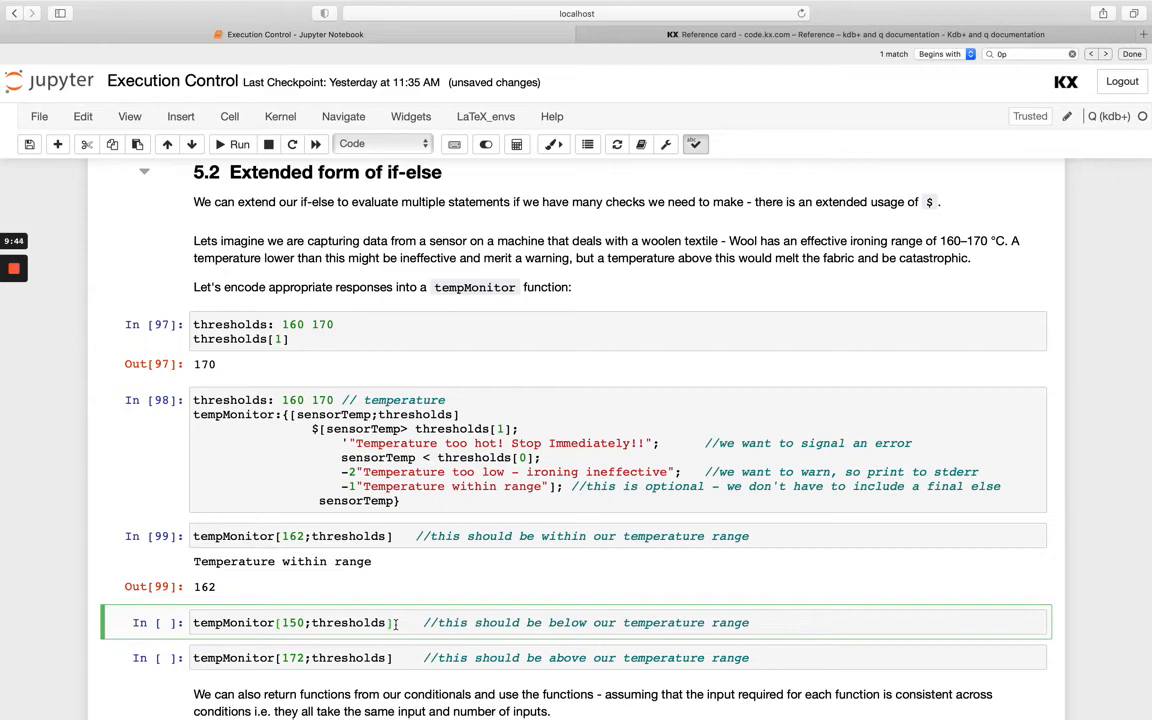
pyautogui.click(240, 144)
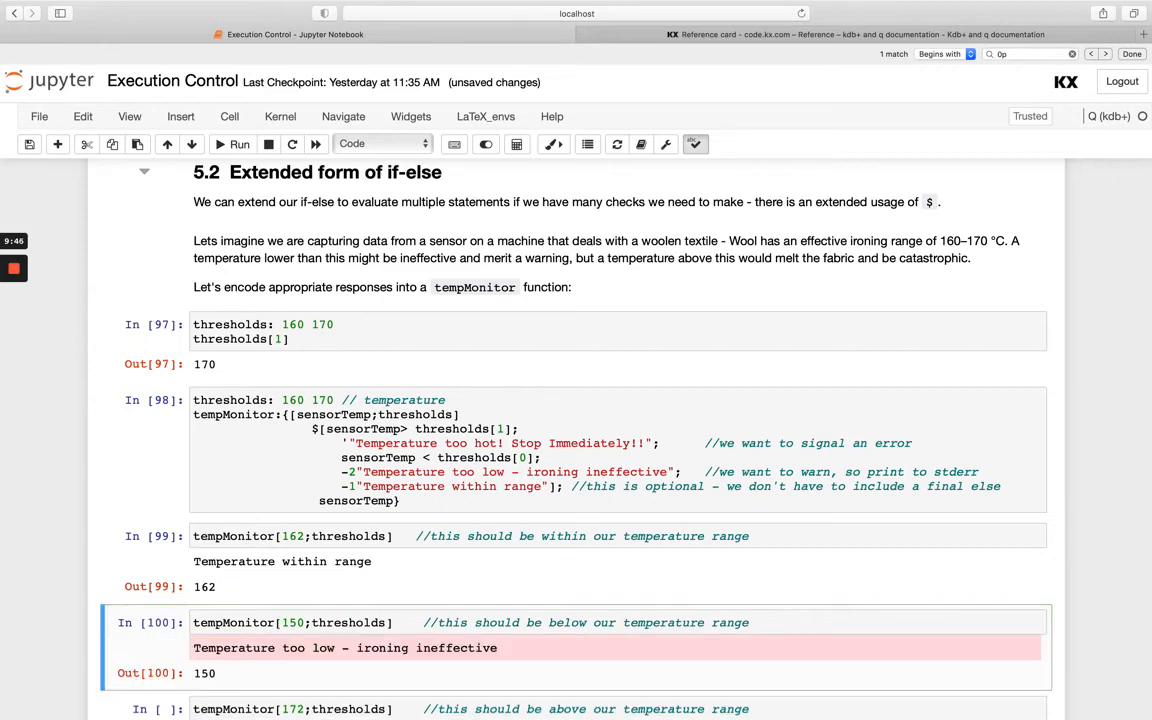
pyautogui.scroll(-3)
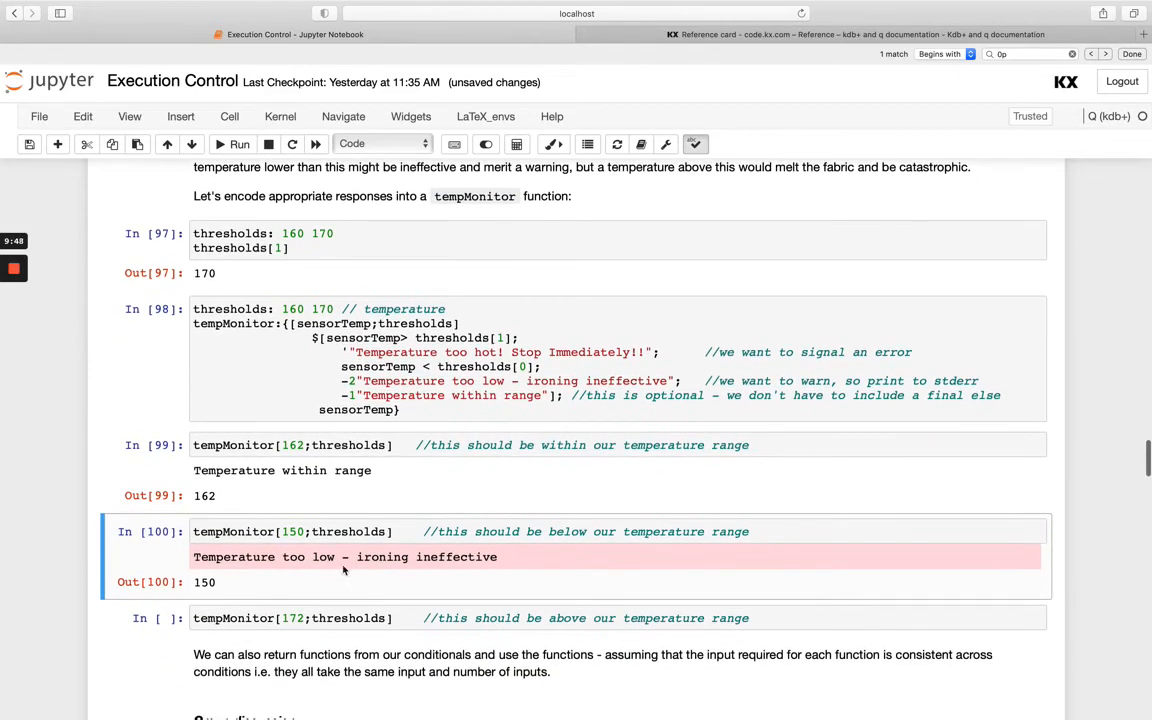
pyautogui.moveTo(260, 576)
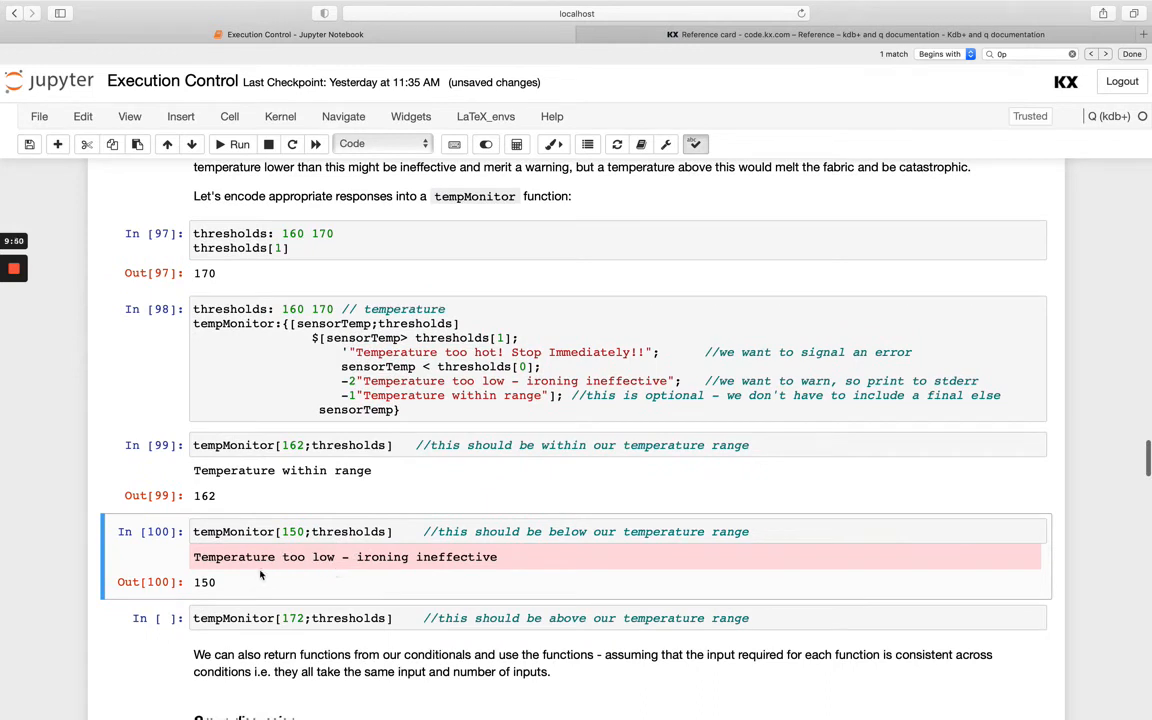
pyautogui.click(400, 618)
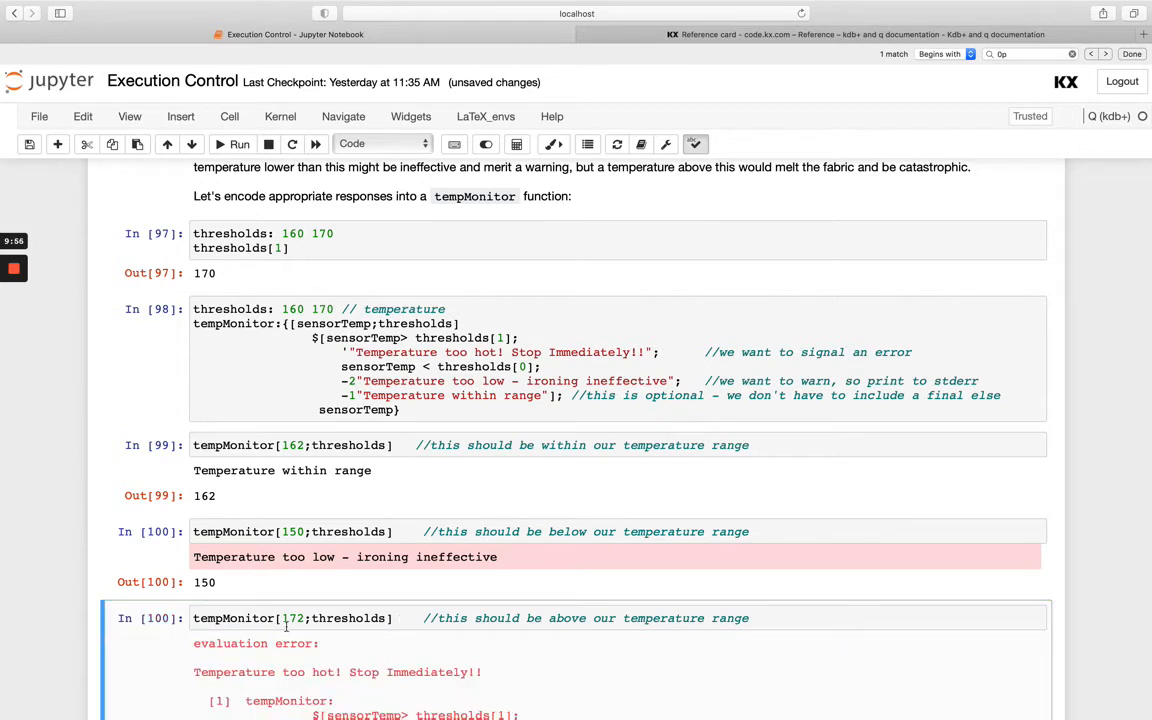
pyautogui.scroll(-3)
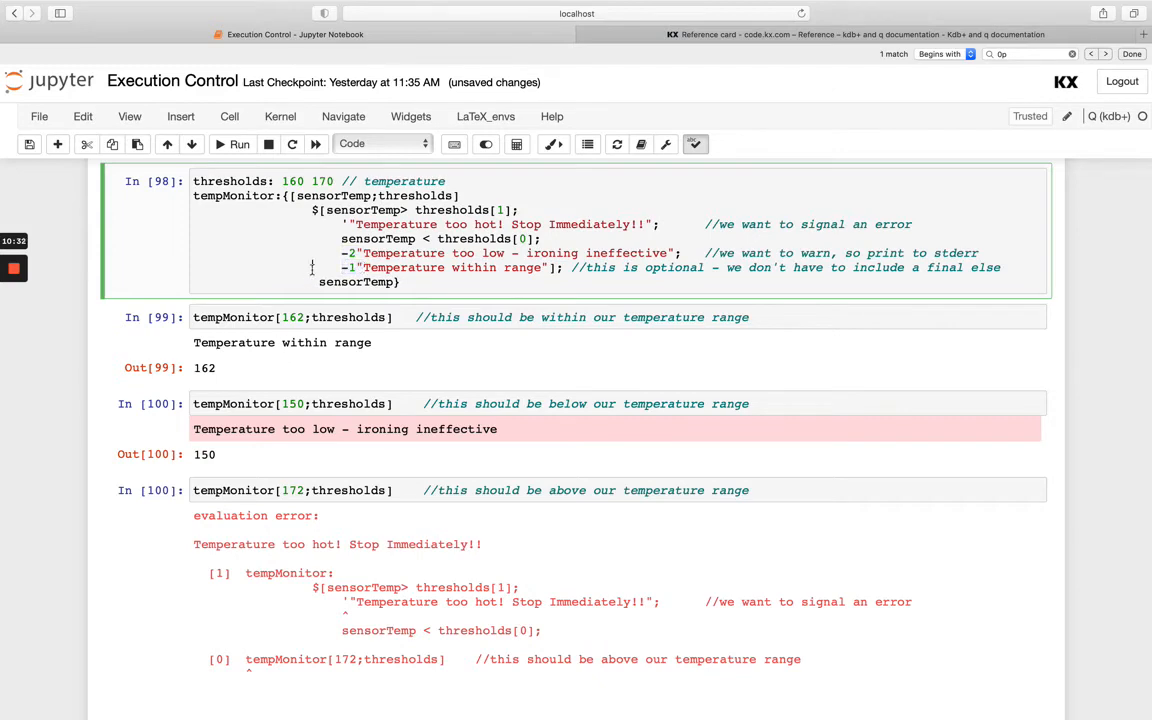
pyautogui.scroll(-3)
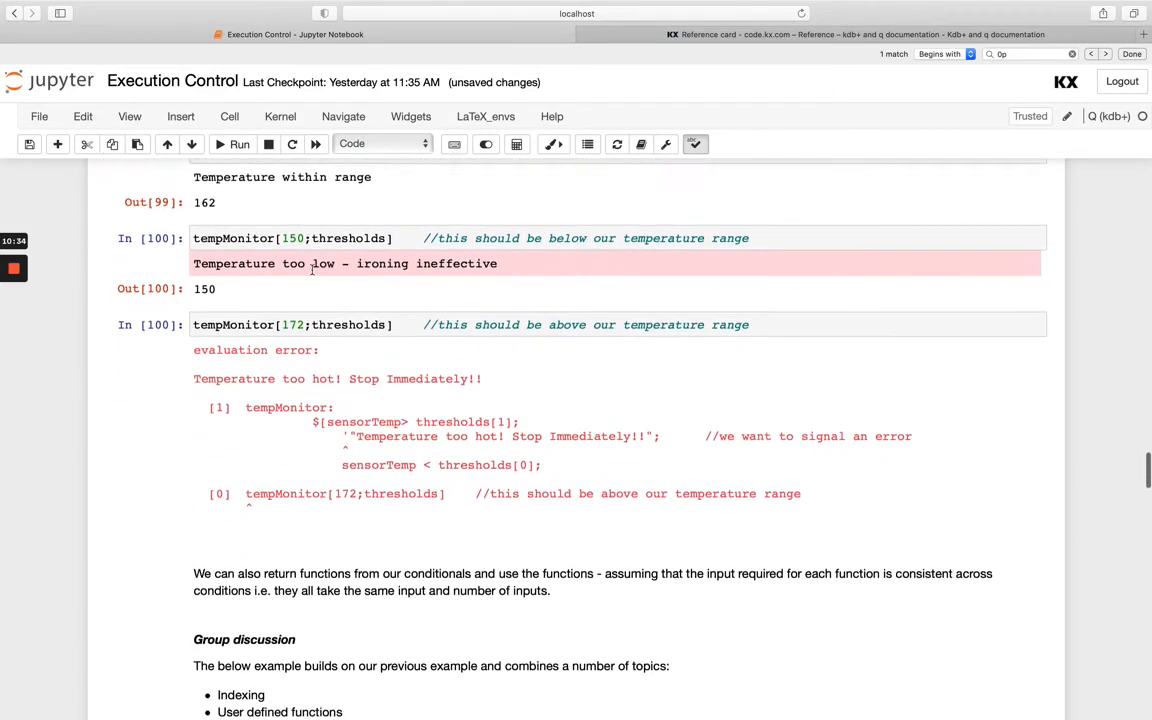
pyautogui.scroll(-3)
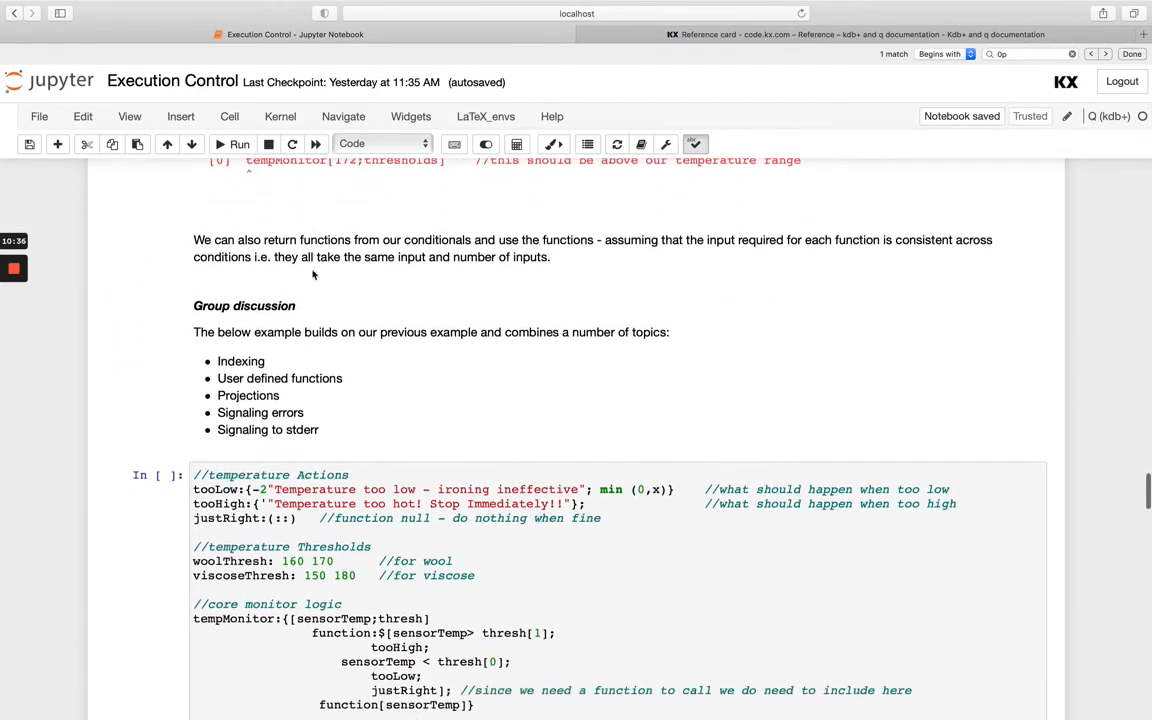
pyautogui.scroll(-3)
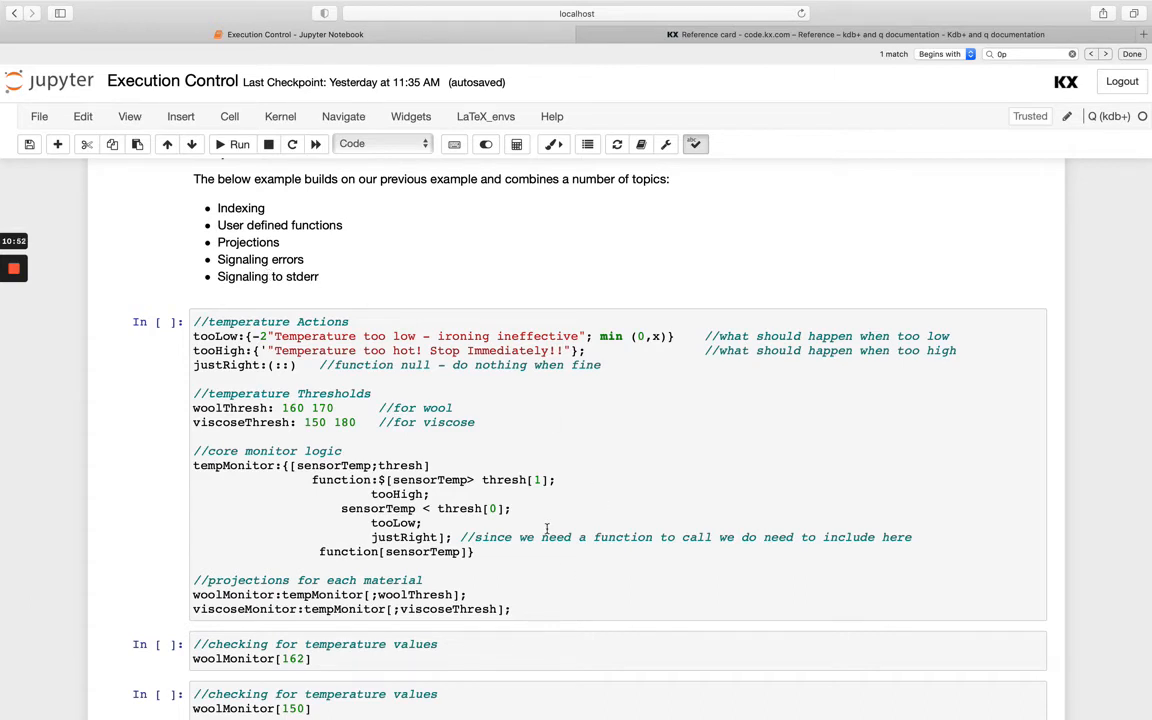
pyautogui.scroll(-3)
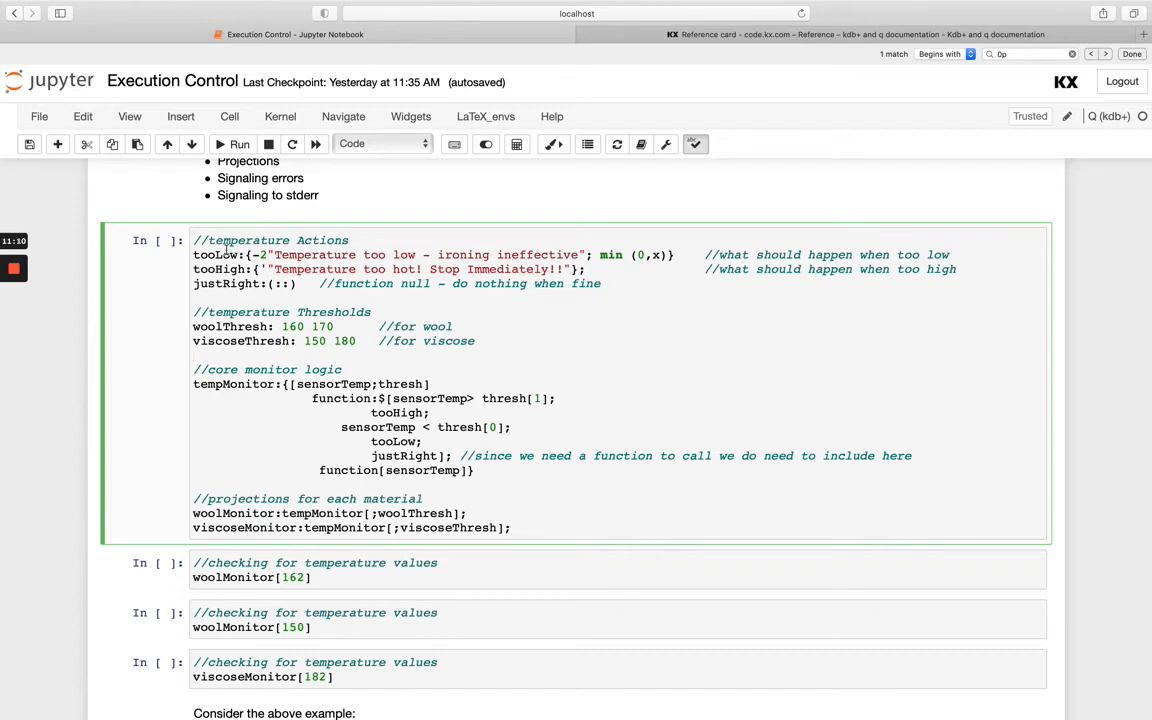
pyautogui.click(194, 354)
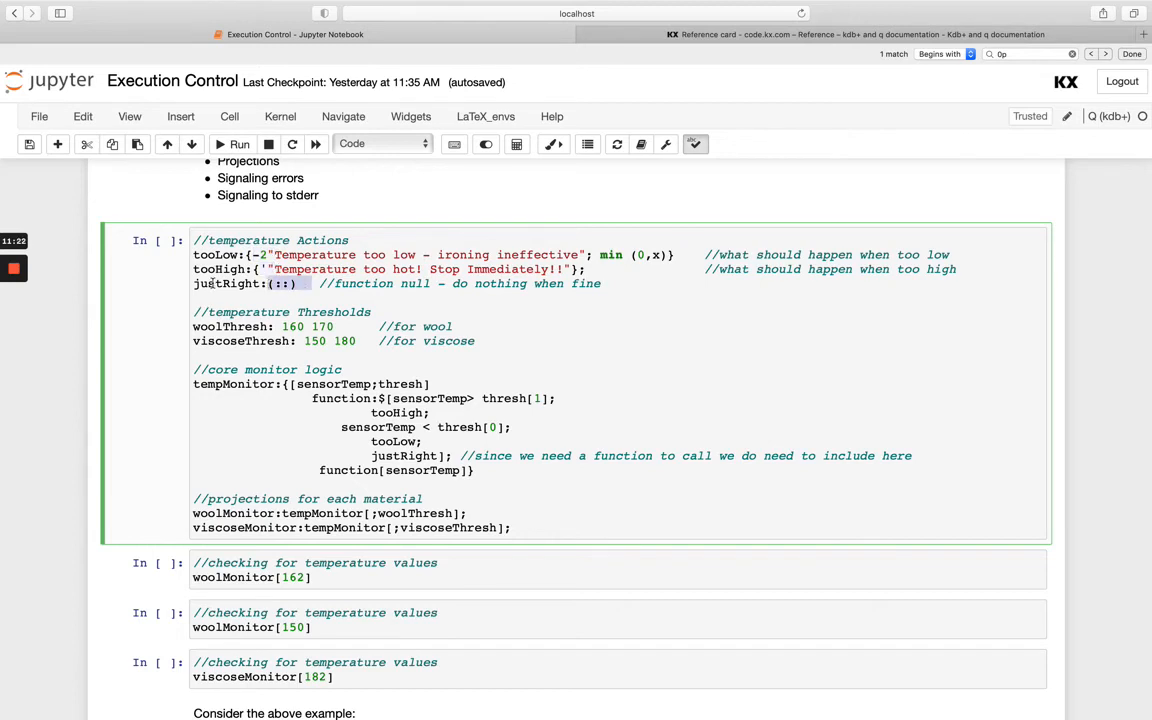
pyautogui.scroll(-3)
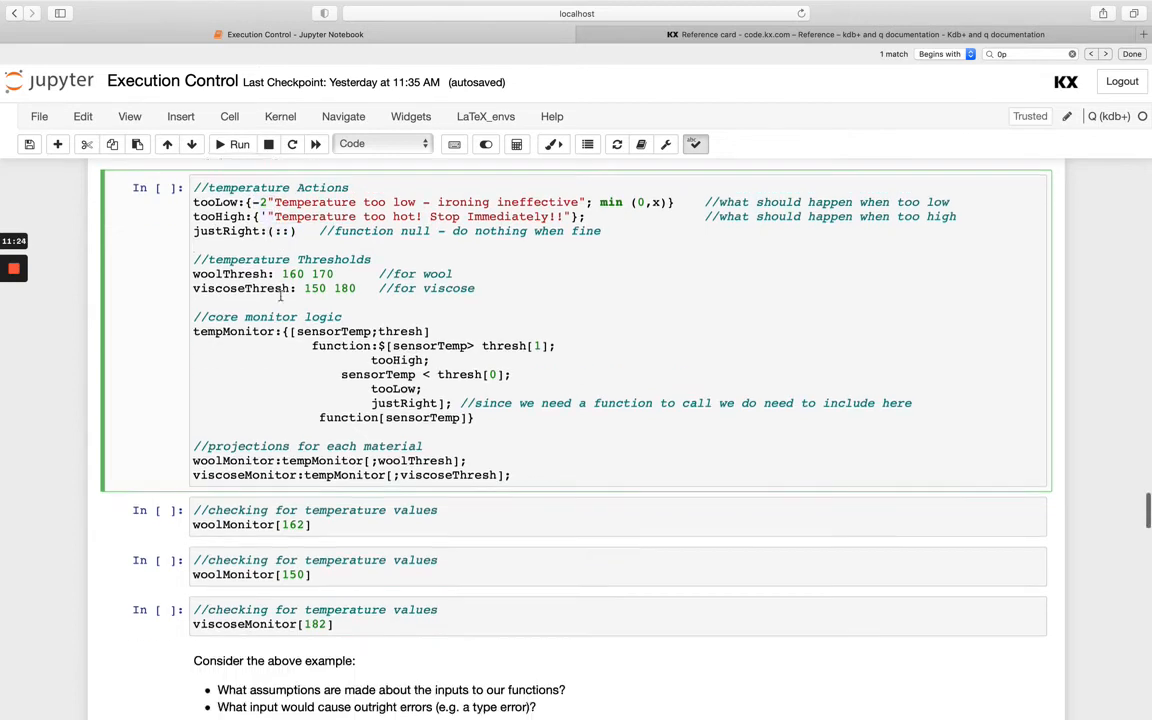
pyautogui.scroll(-3)
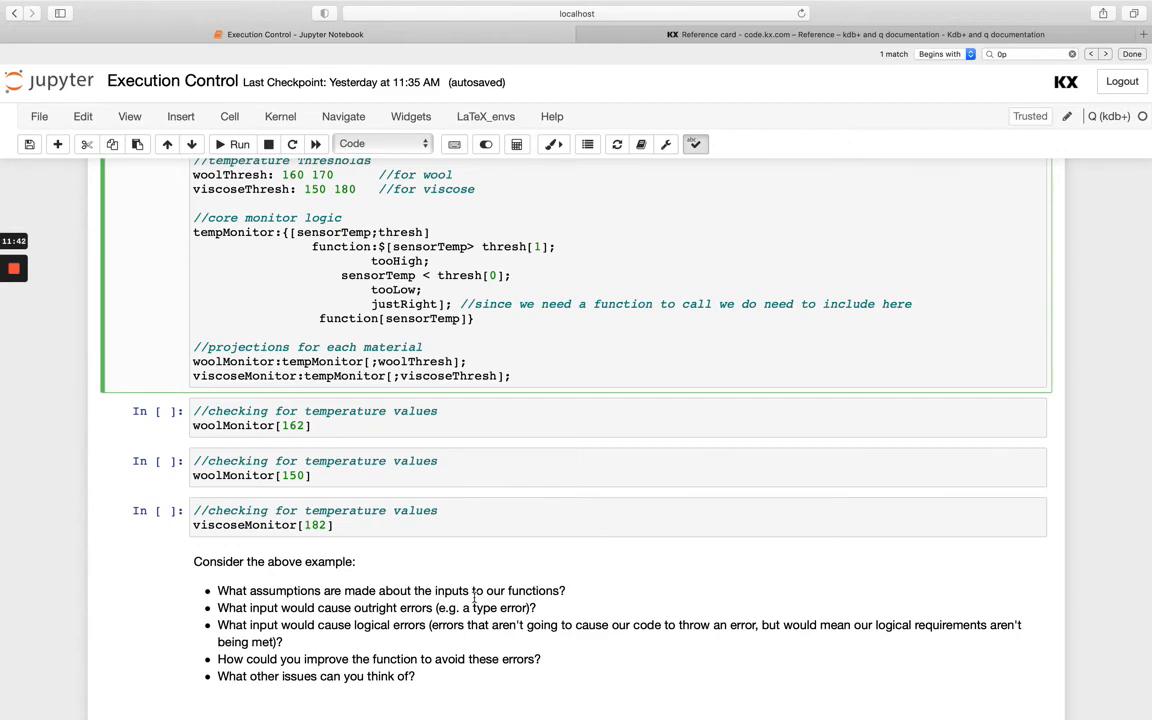
pyautogui.scroll(-3)
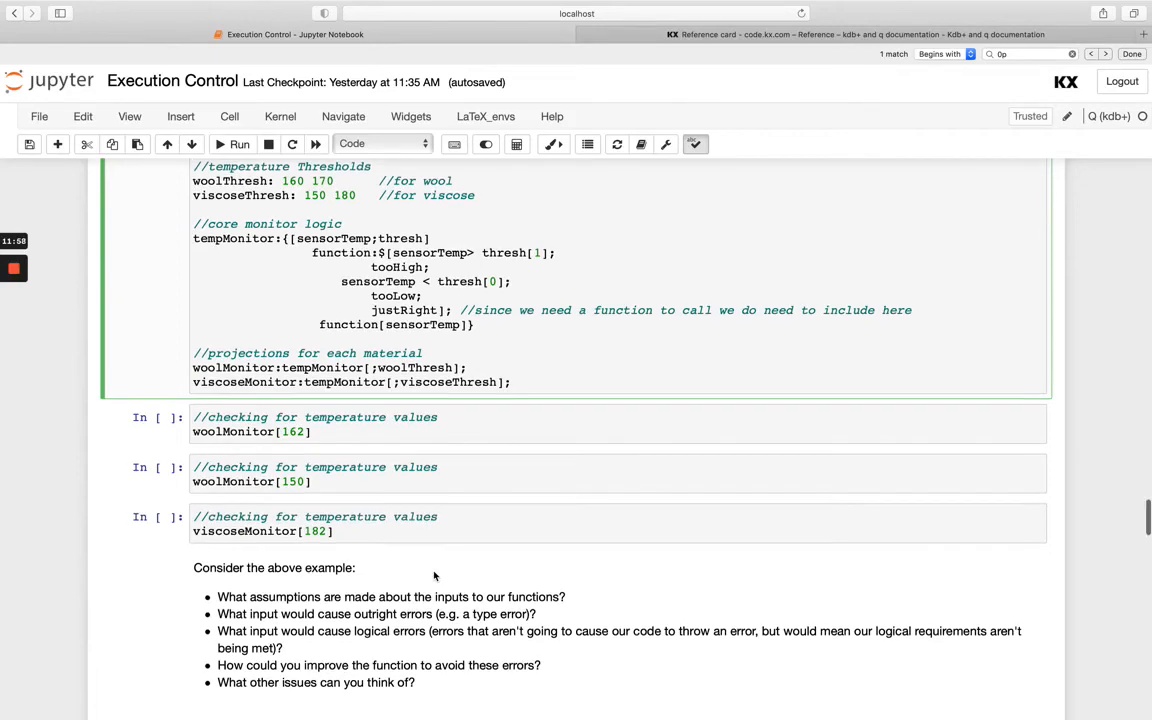
pyautogui.scroll(-3)
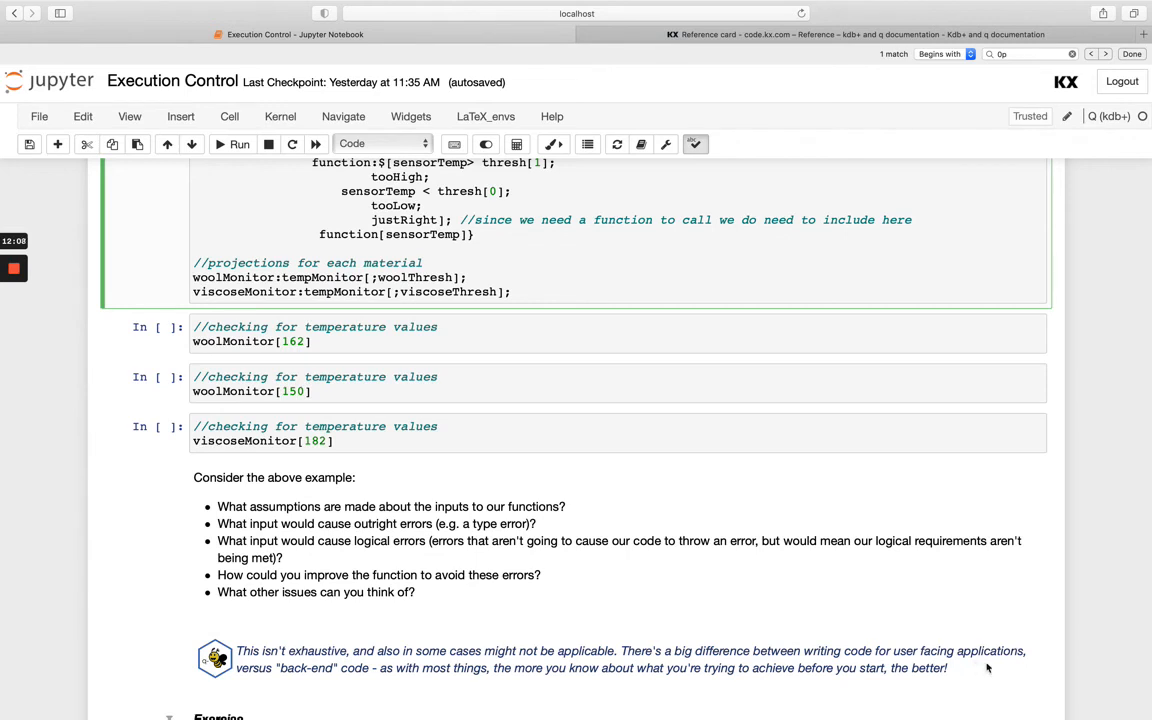
pyautogui.moveTo(446, 642)
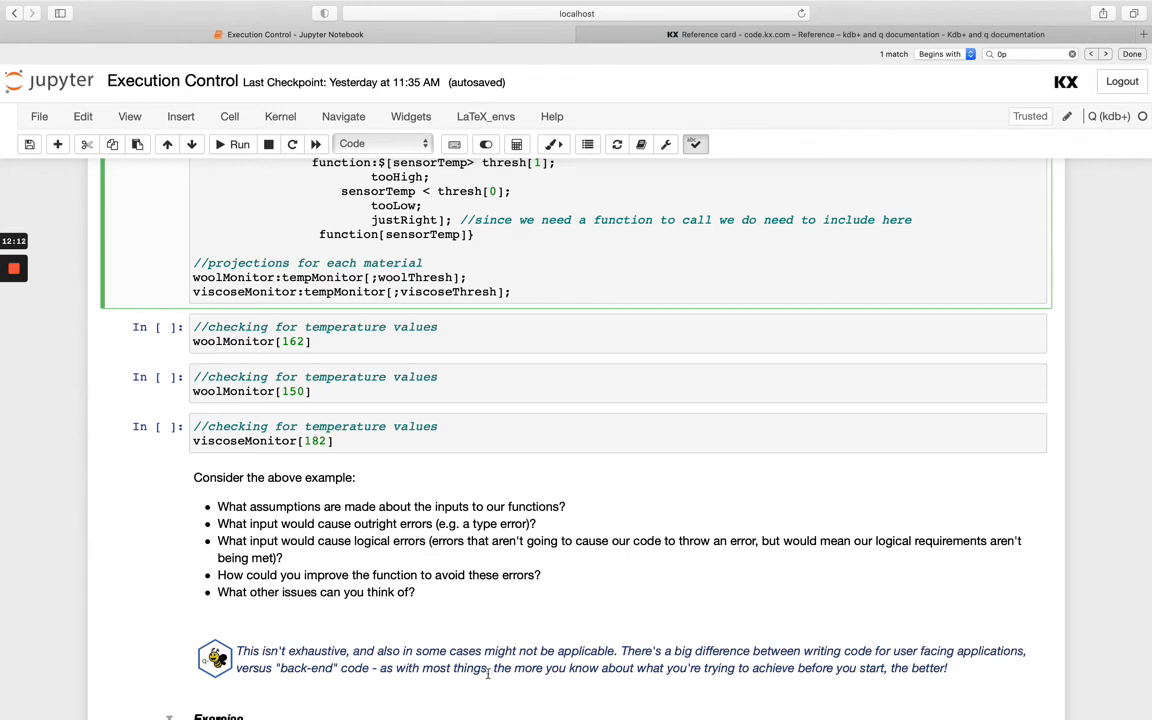
pyautogui.moveTo(670, 680)
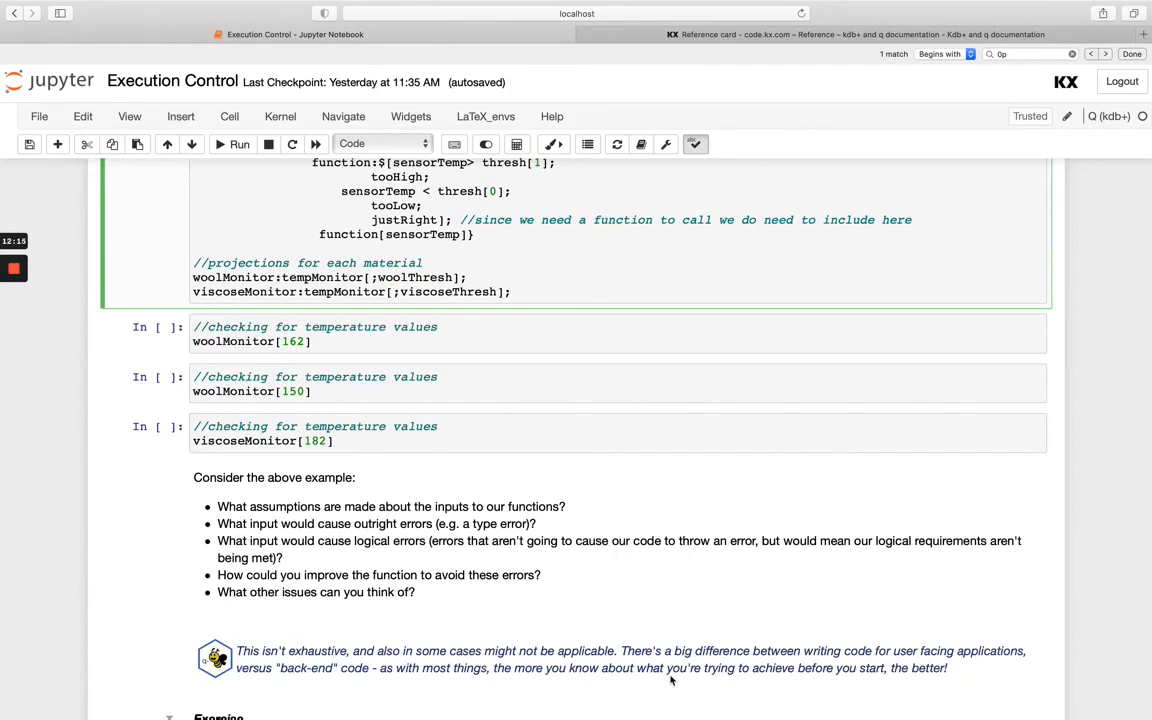
pyautogui.moveTo(446, 372)
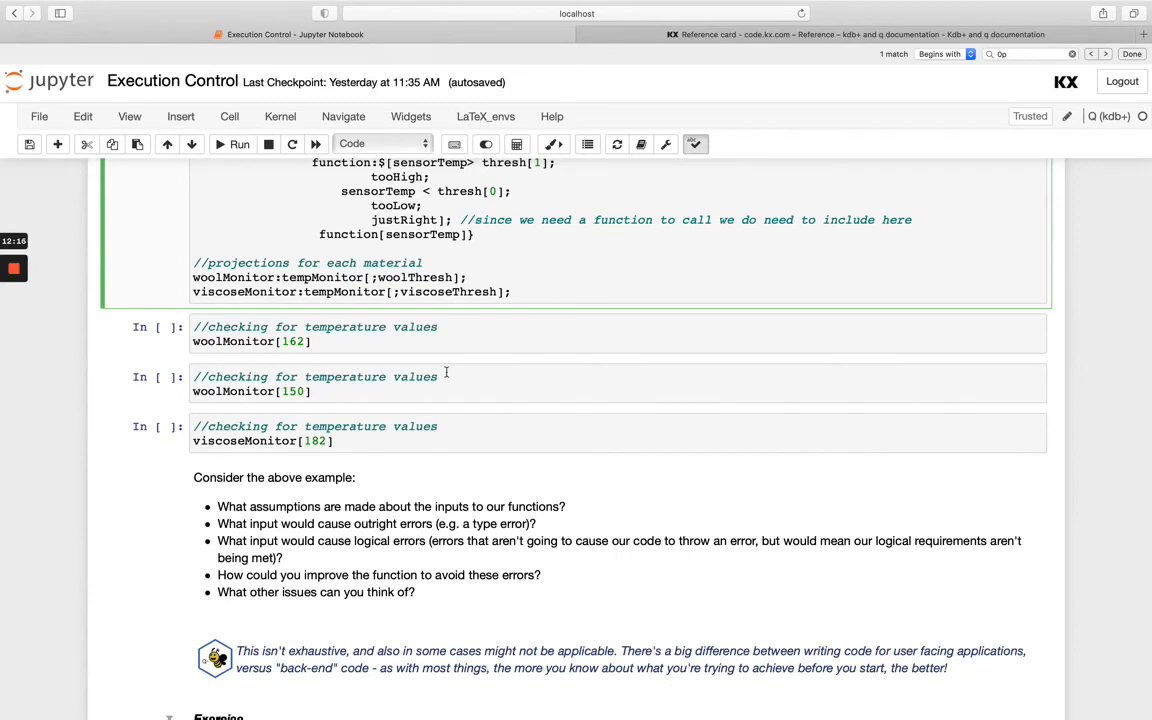
pyautogui.scroll(3)
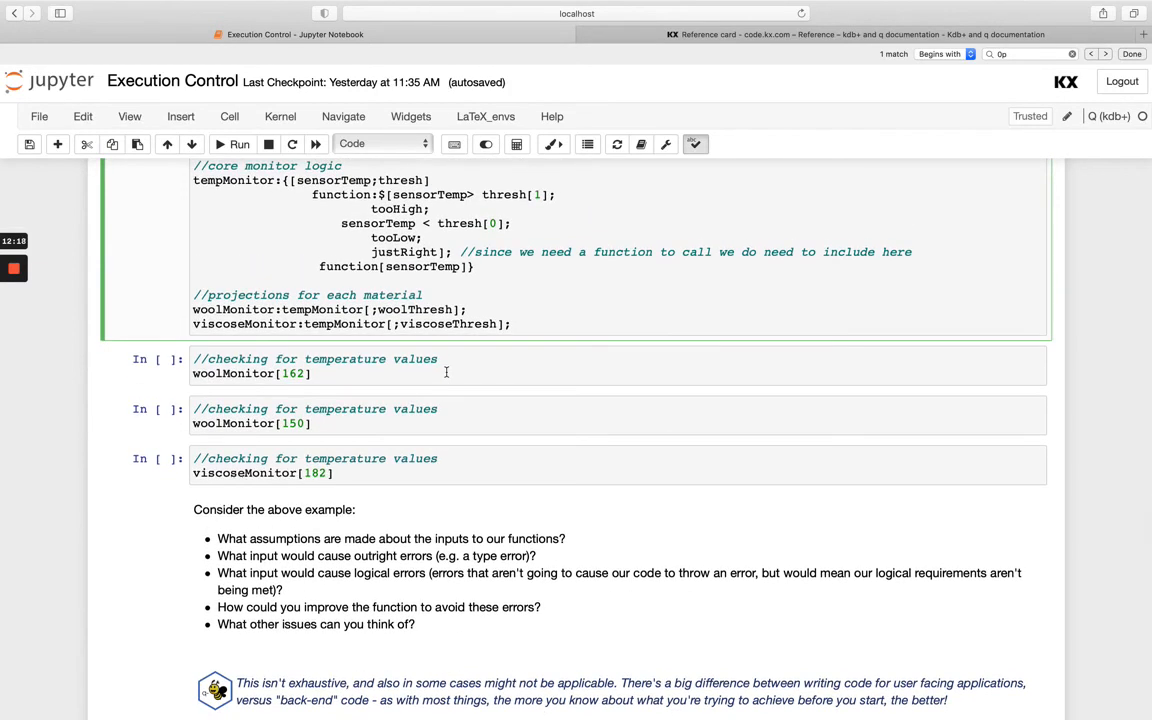
pyautogui.moveTo(404, 216)
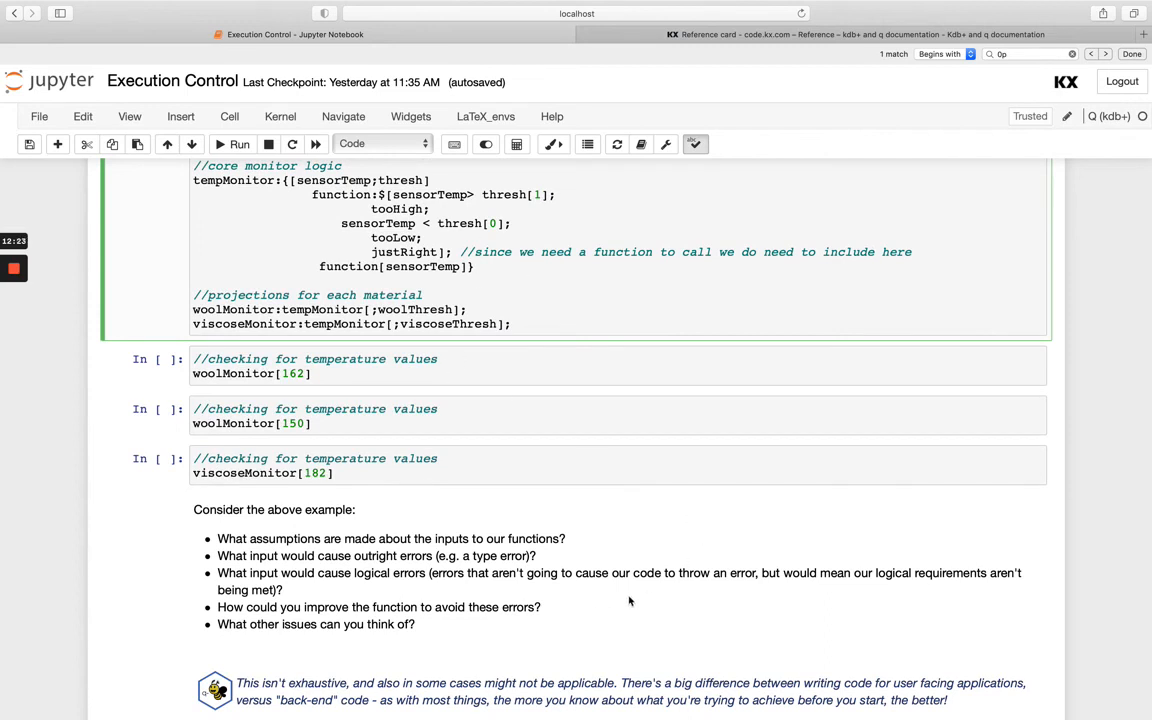
pyautogui.moveTo(696, 670)
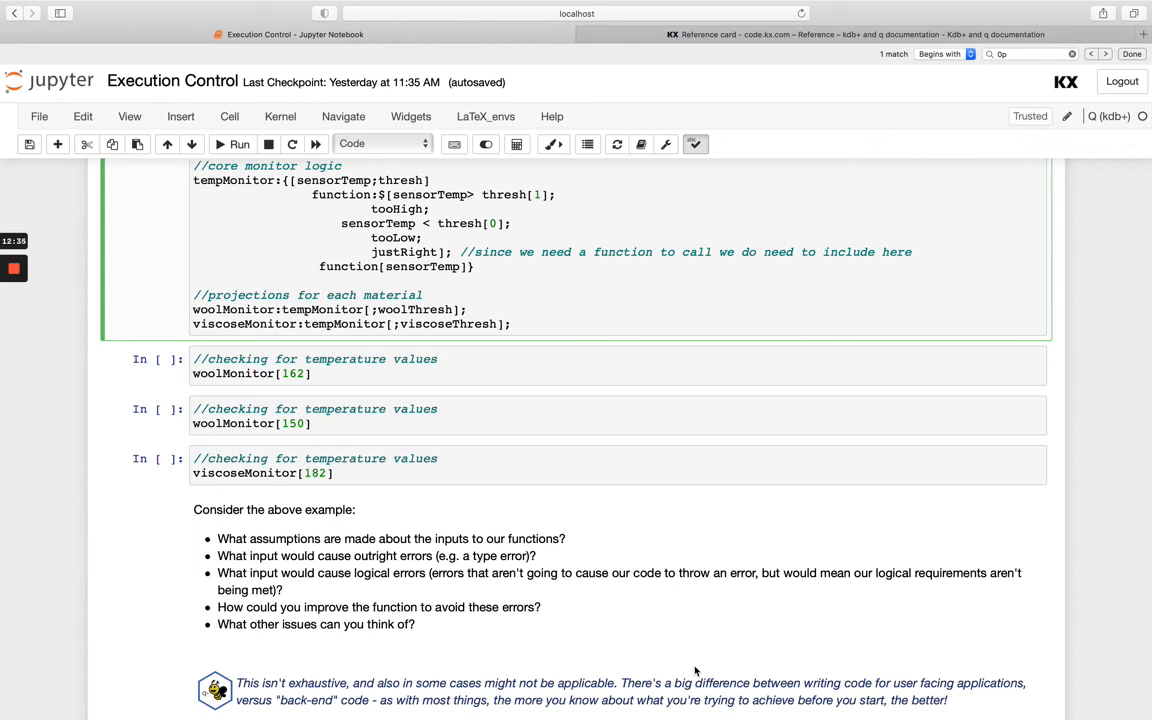
pyautogui.scroll(-3)
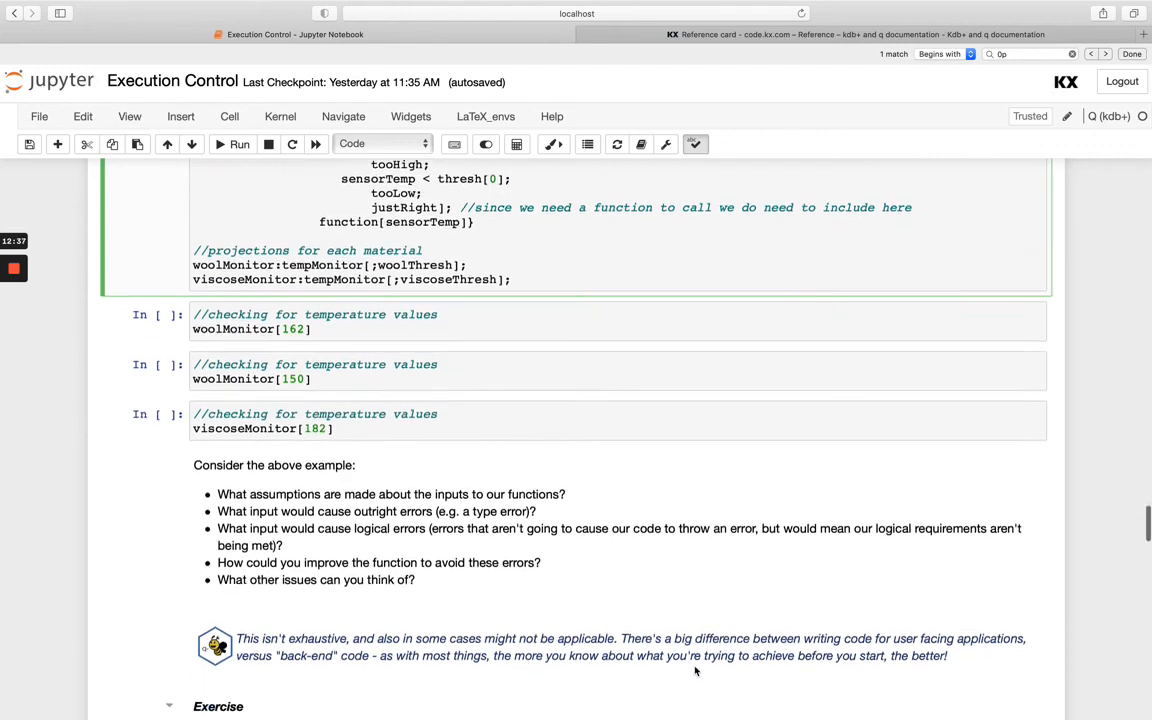
pyautogui.scroll(-3)
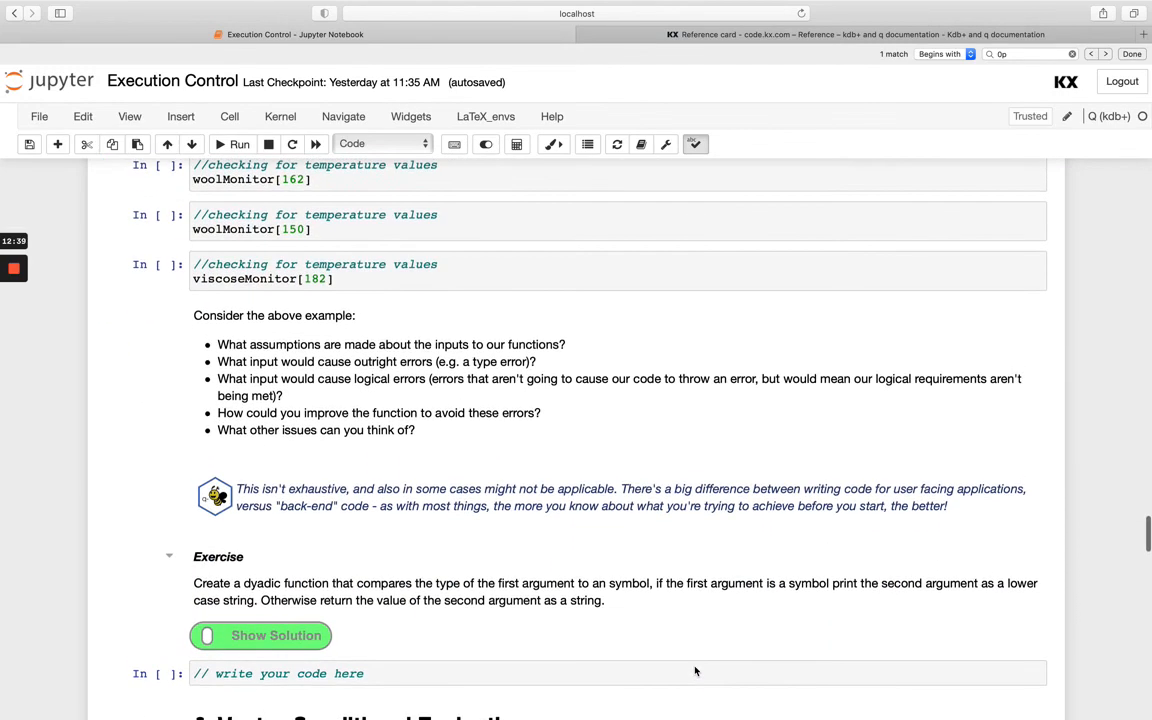
pyautogui.scroll(-3)
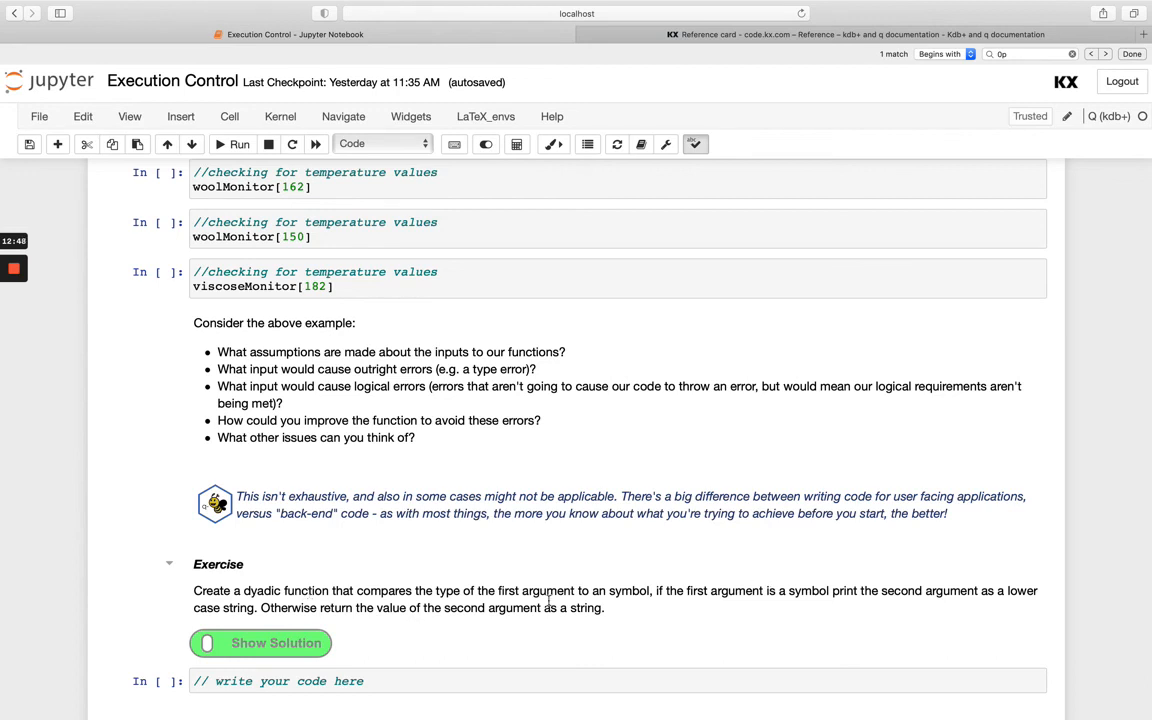
pyautogui.moveTo(910, 616)
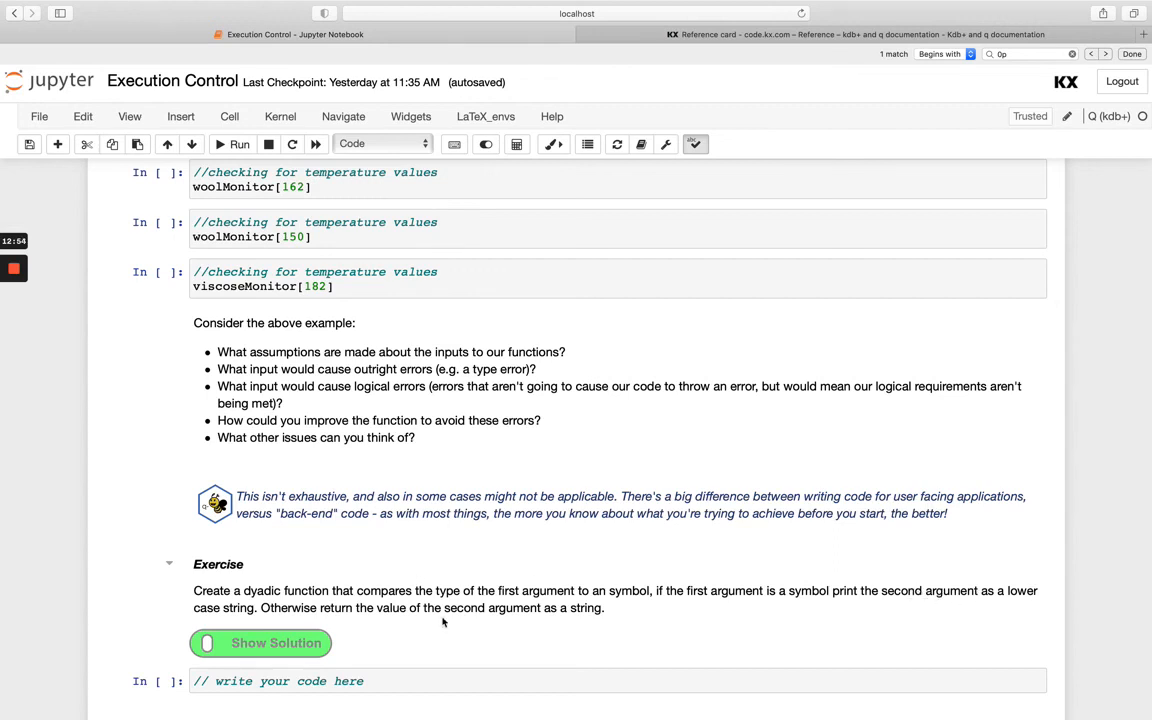
pyautogui.moveTo(722, 488)
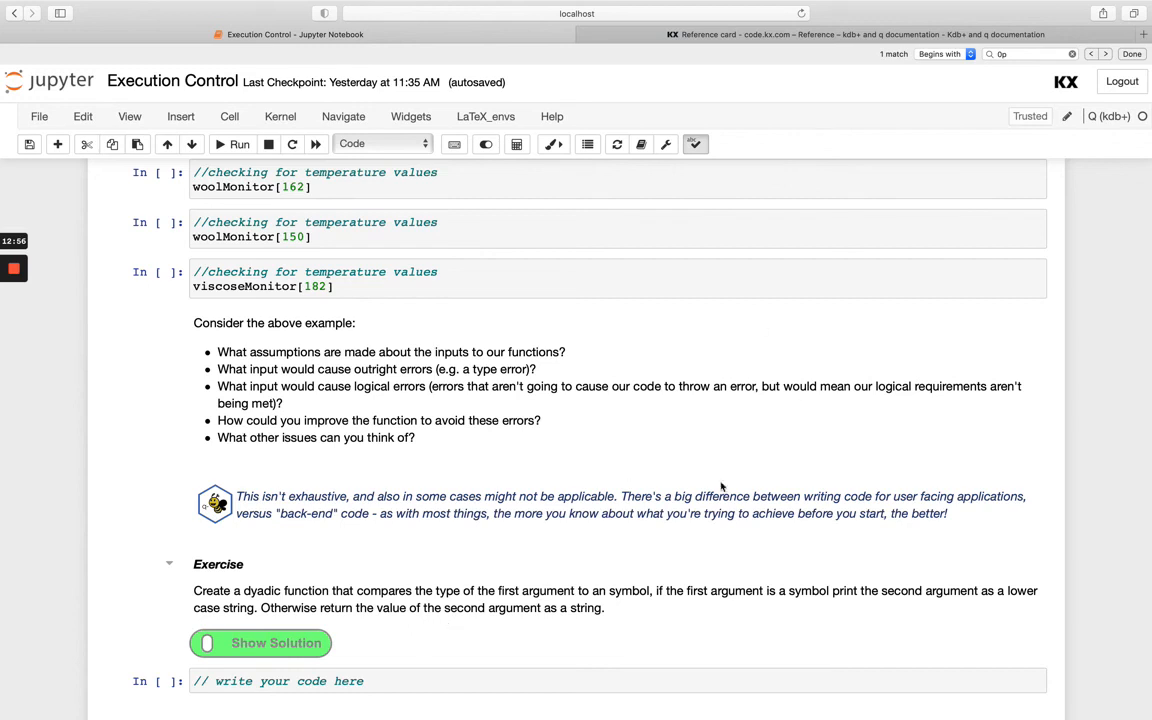
pyautogui.moveTo(872, 314)
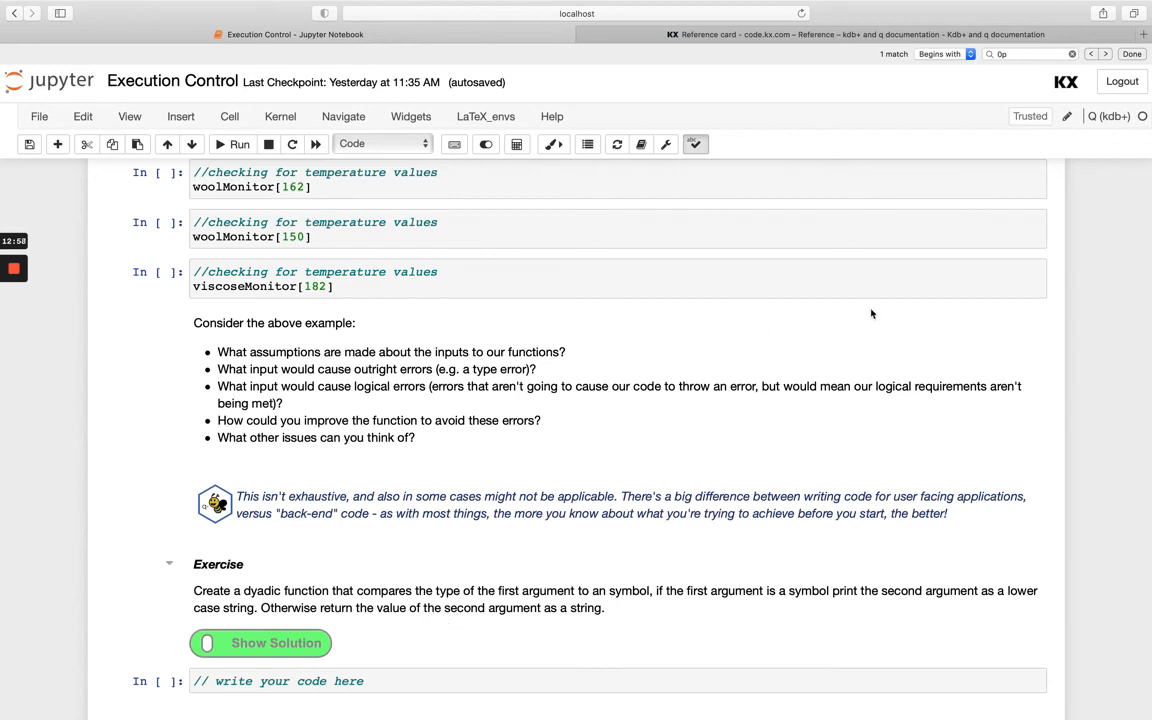